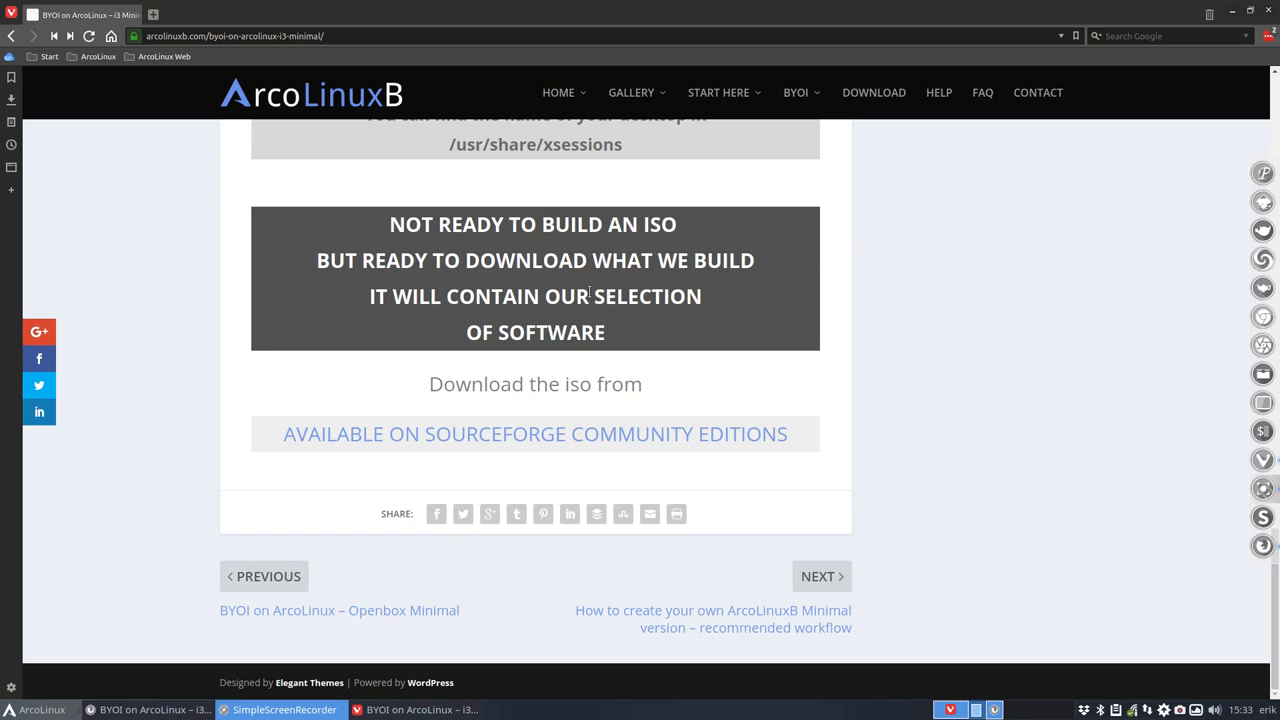
pyautogui.moveTo(216, 224)
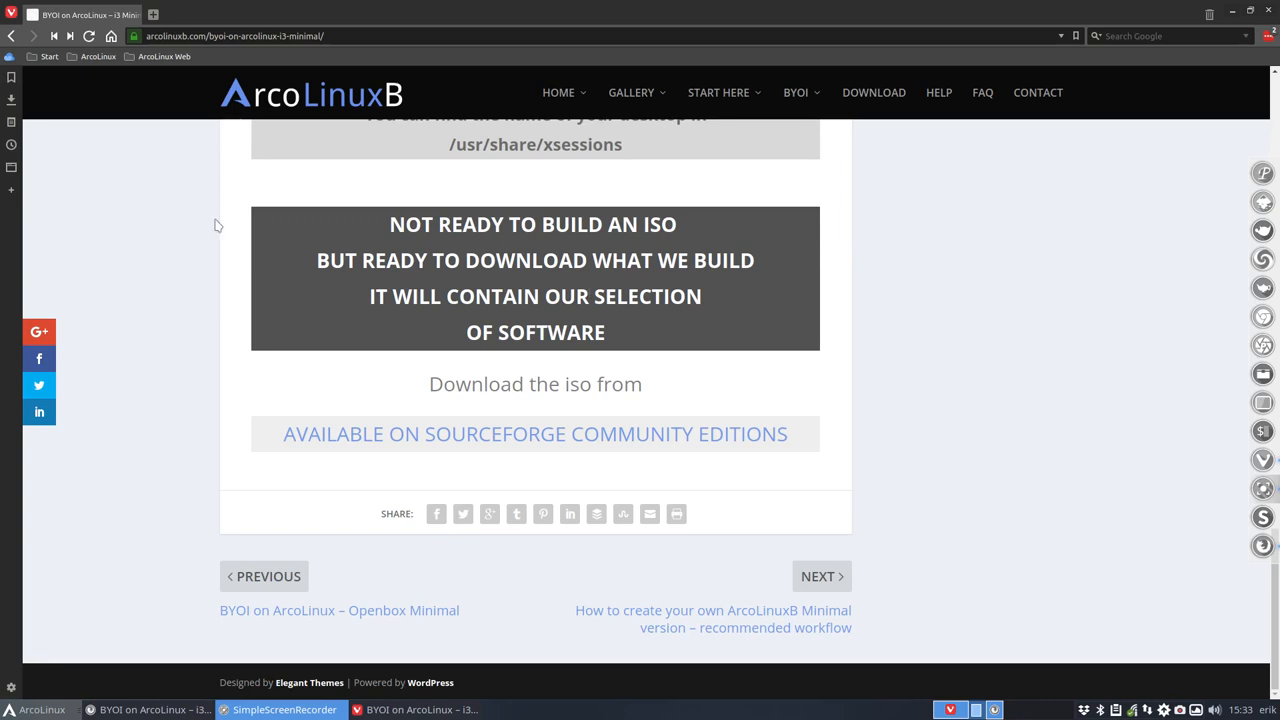
pyautogui.moveTo(352, 48)
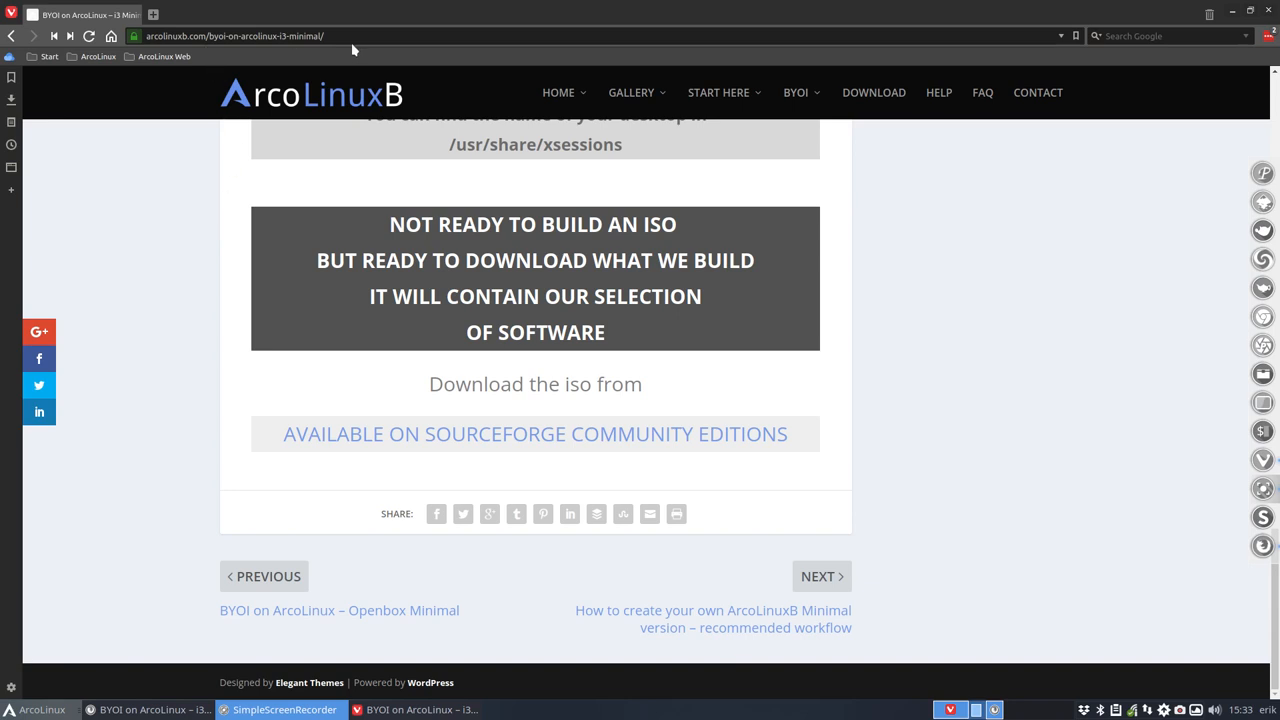
pyautogui.moveTo(796, 92)
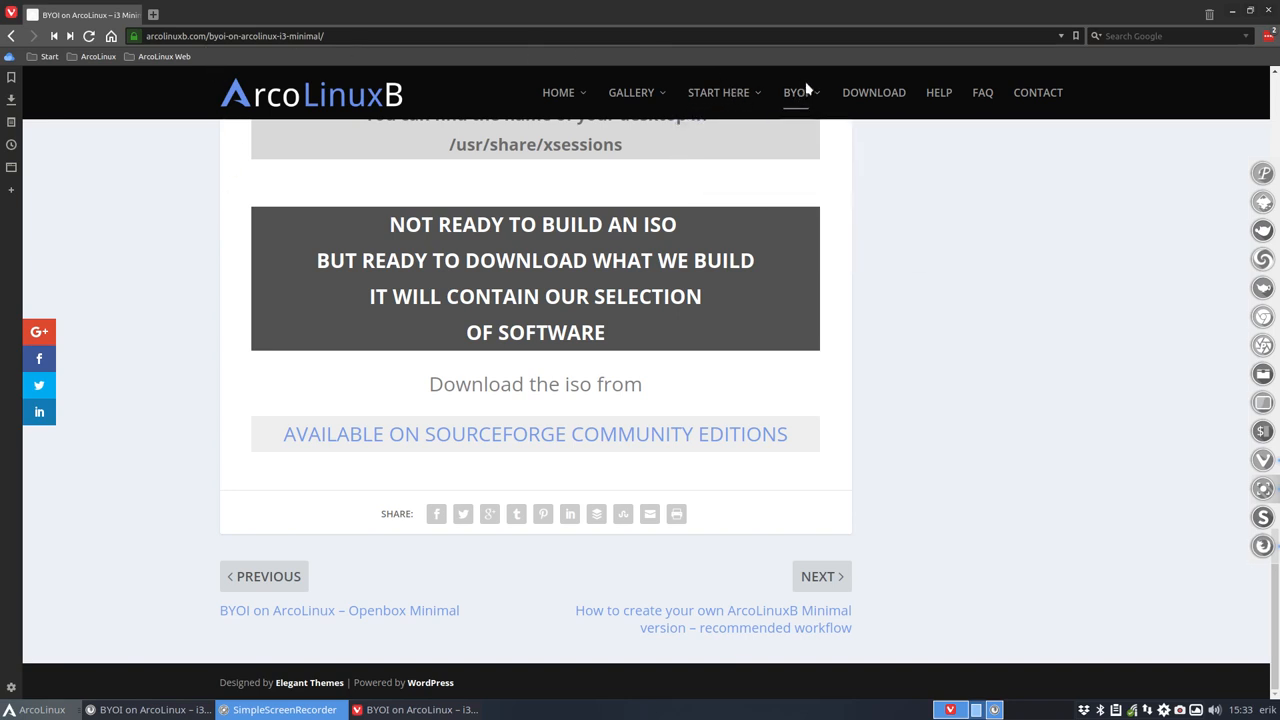
pyautogui.moveTo(838, 232)
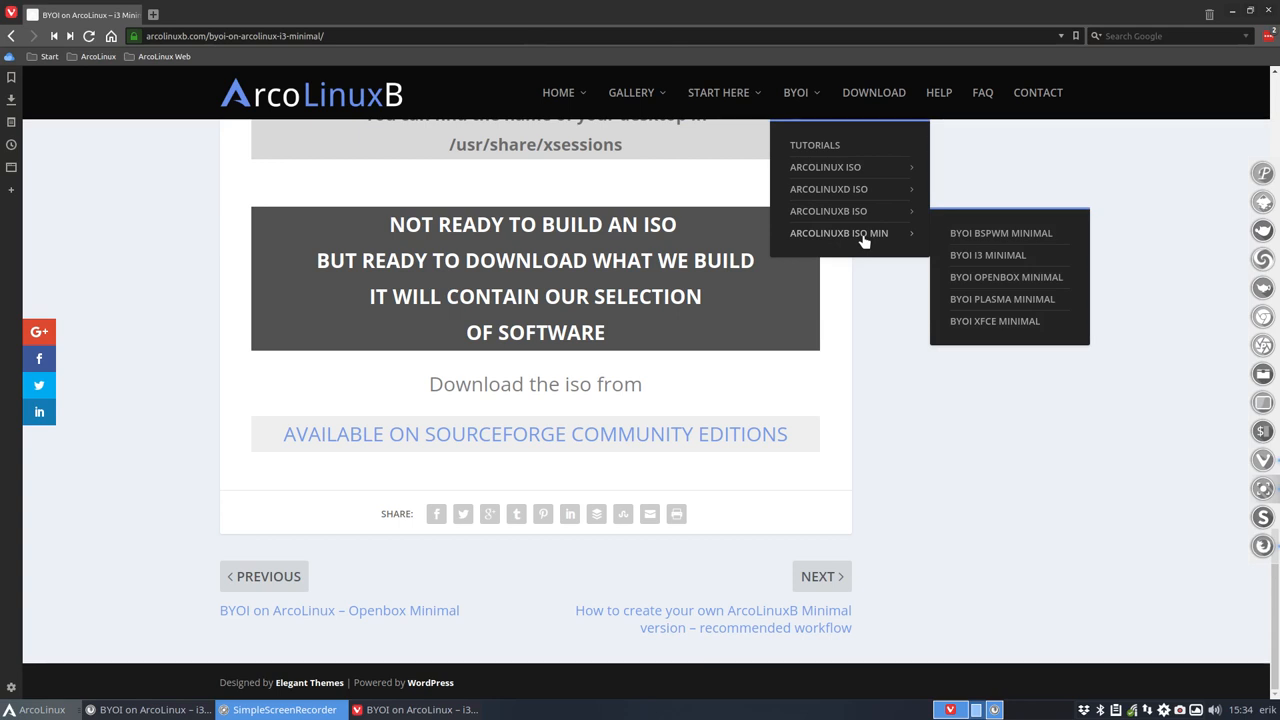
pyautogui.moveTo(828, 212)
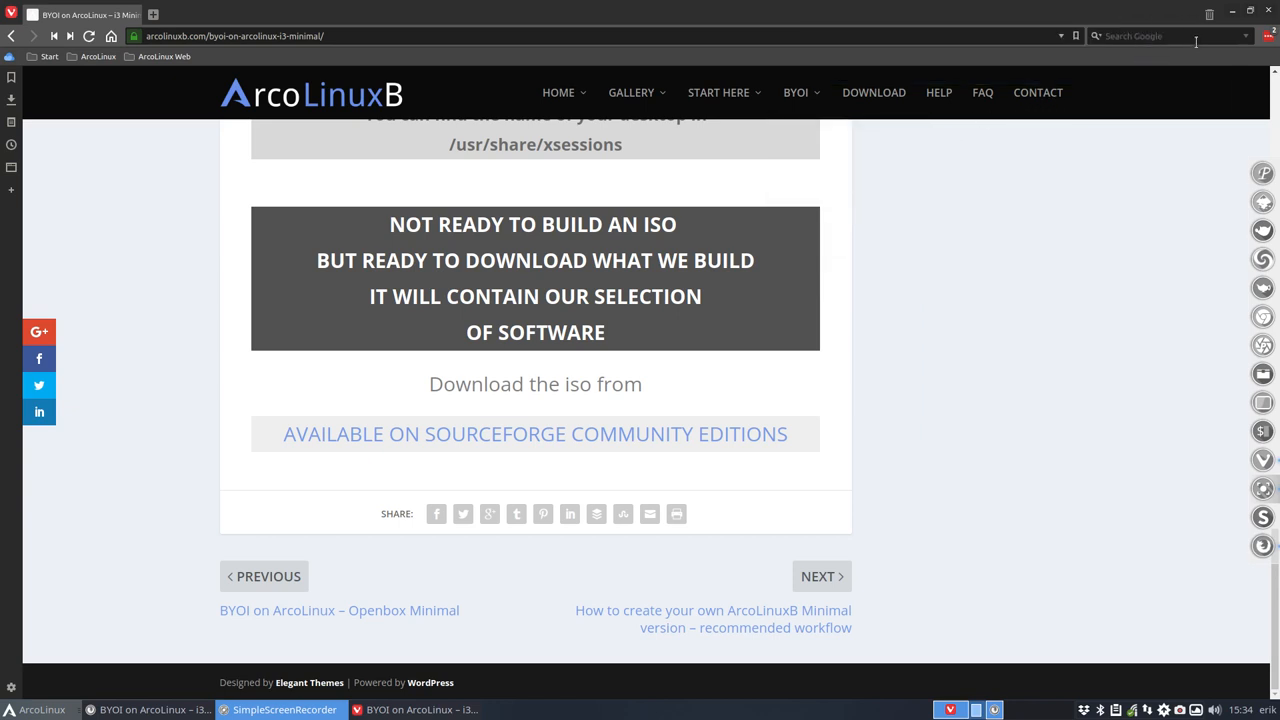
pyautogui.moveTo(1182, 140)
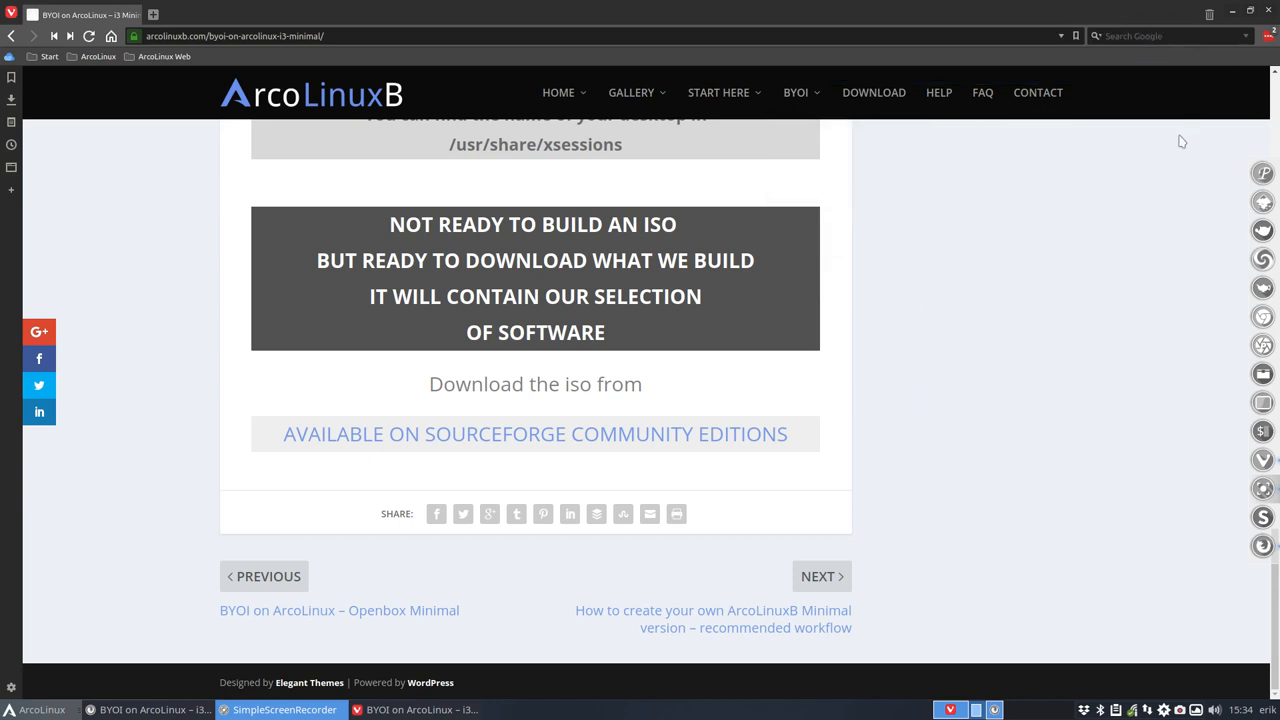
pyautogui.click(796, 92)
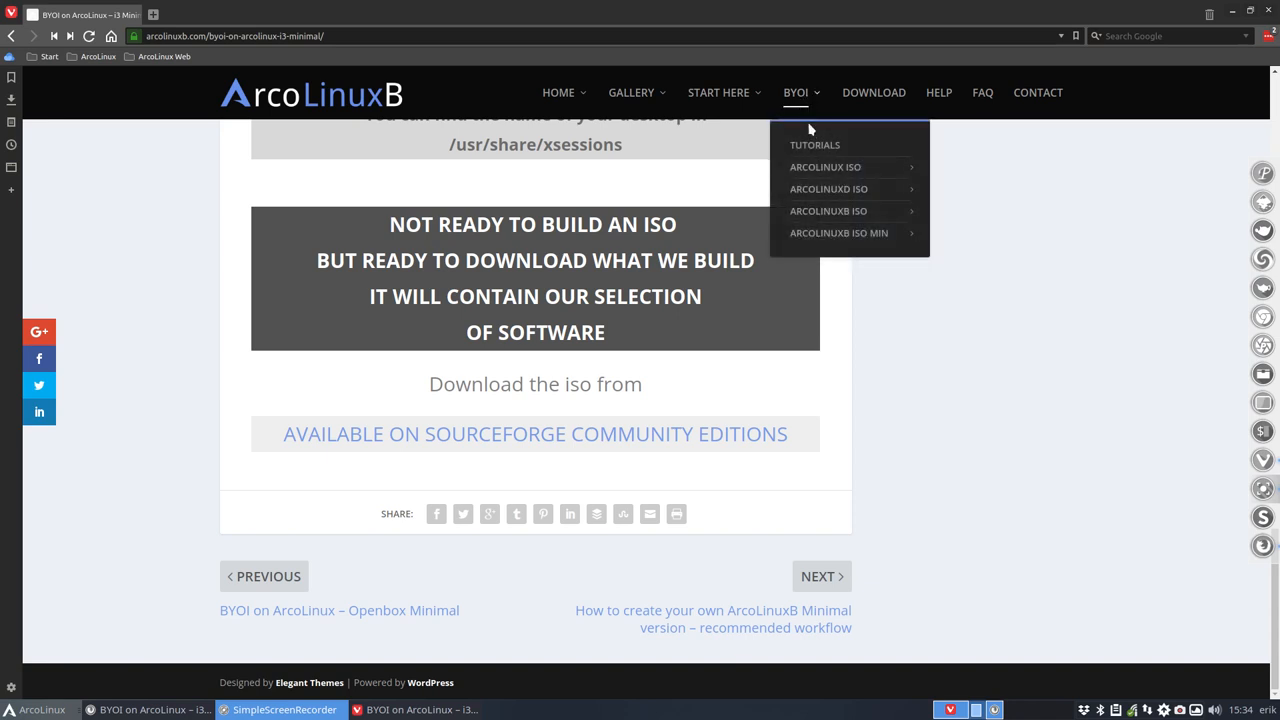
pyautogui.moveTo(838, 232)
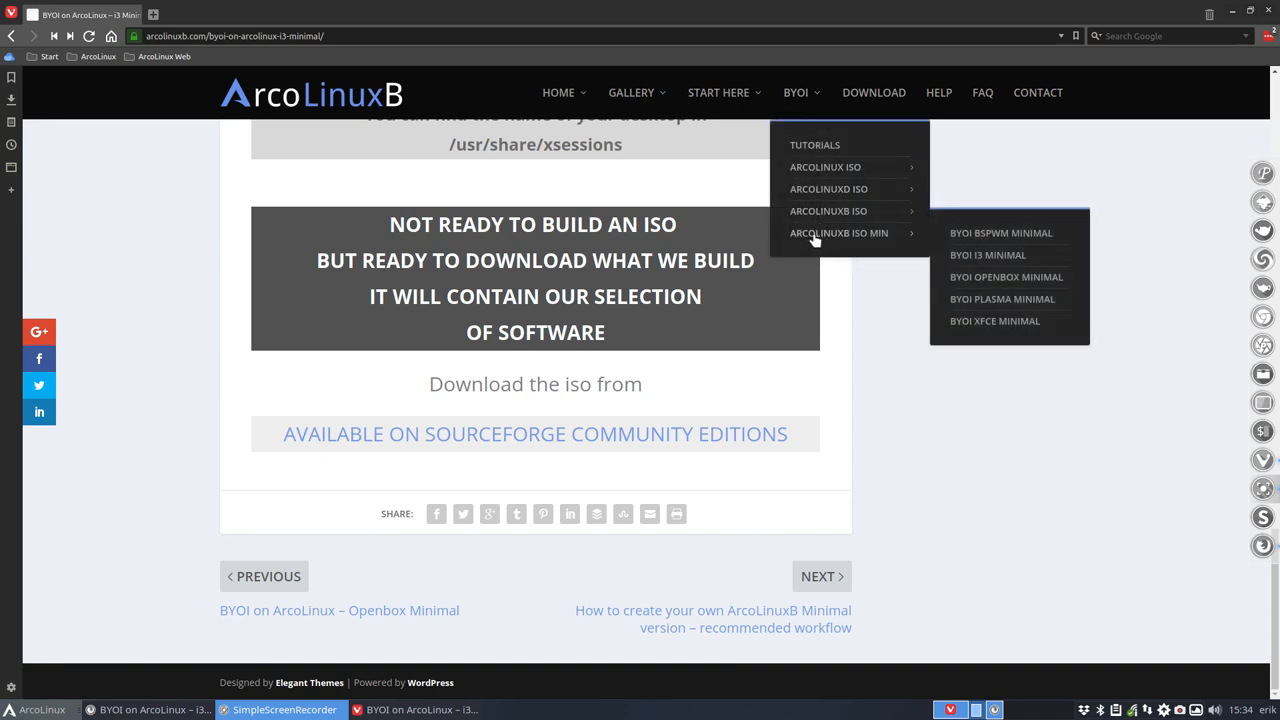
pyautogui.moveTo(880, 242)
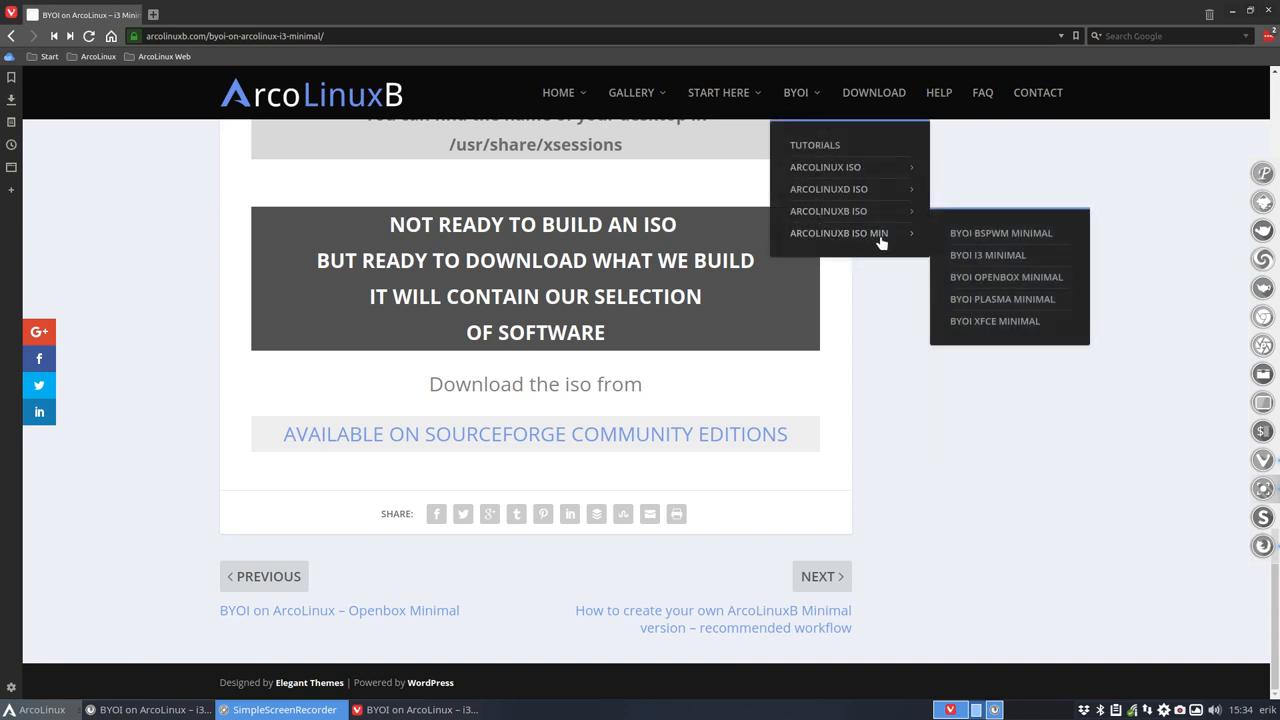
pyautogui.moveTo(1004, 332)
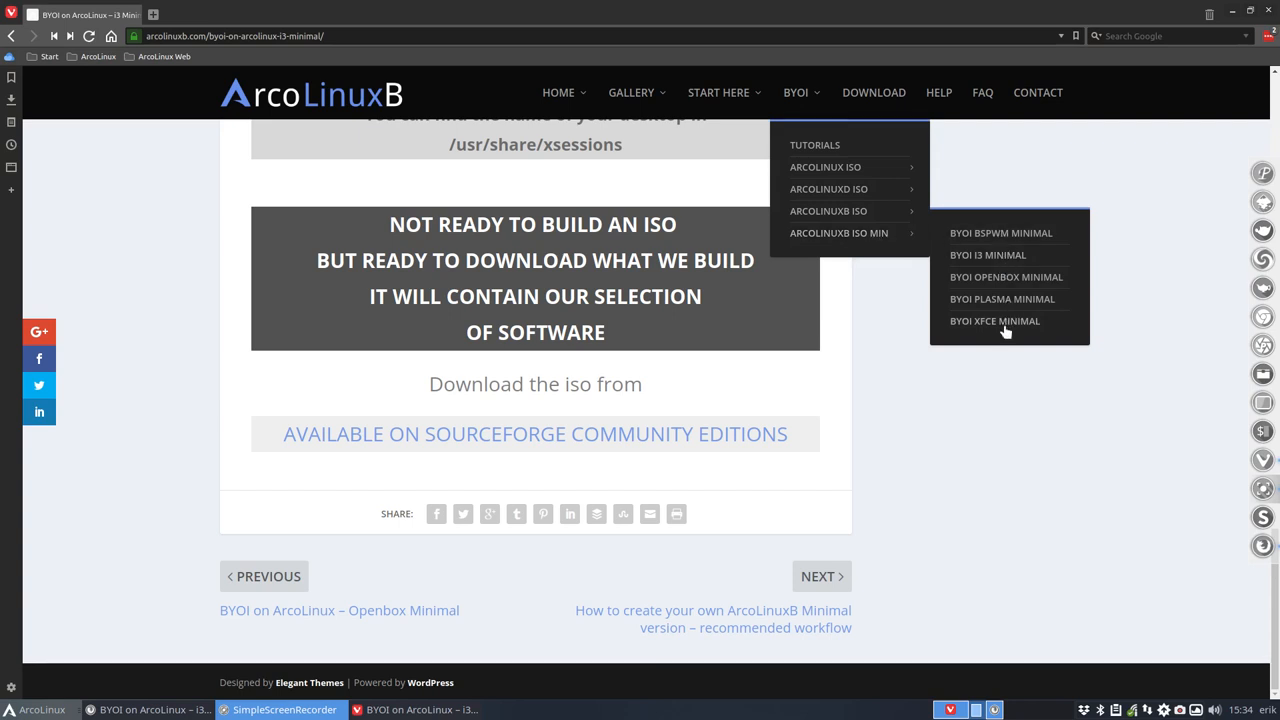
pyautogui.moveTo(996, 256)
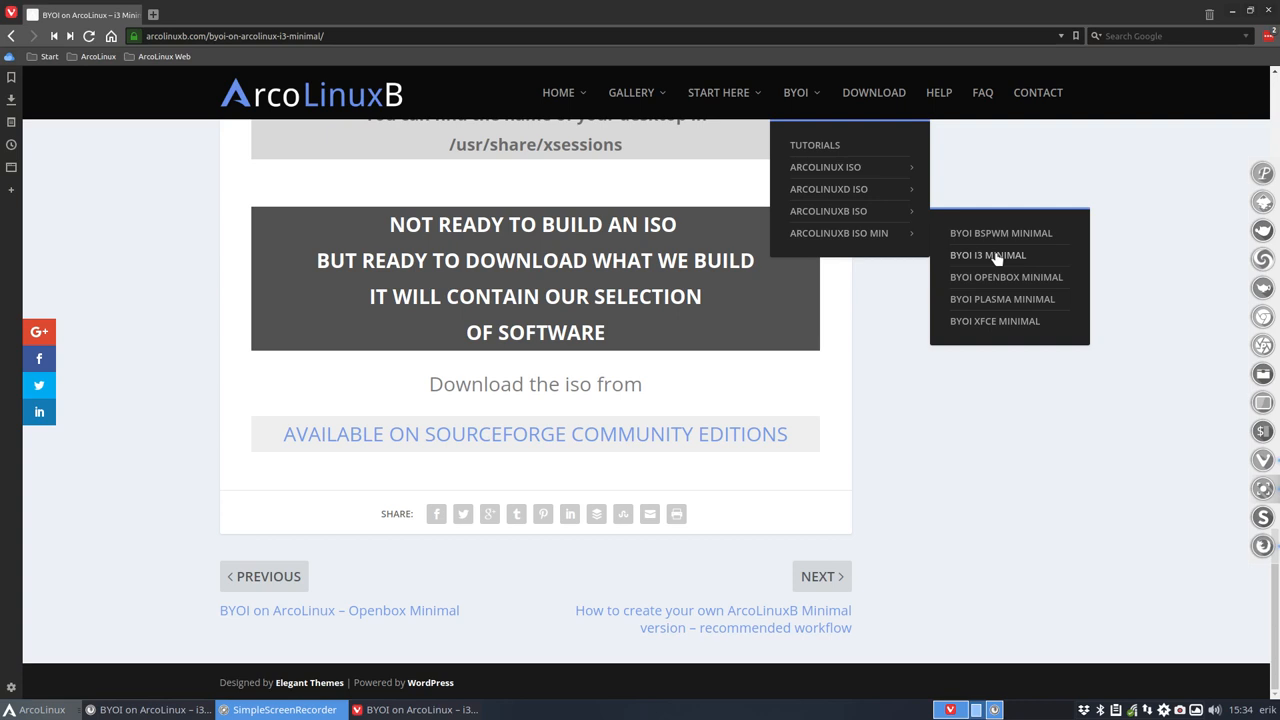
pyautogui.scroll(3)
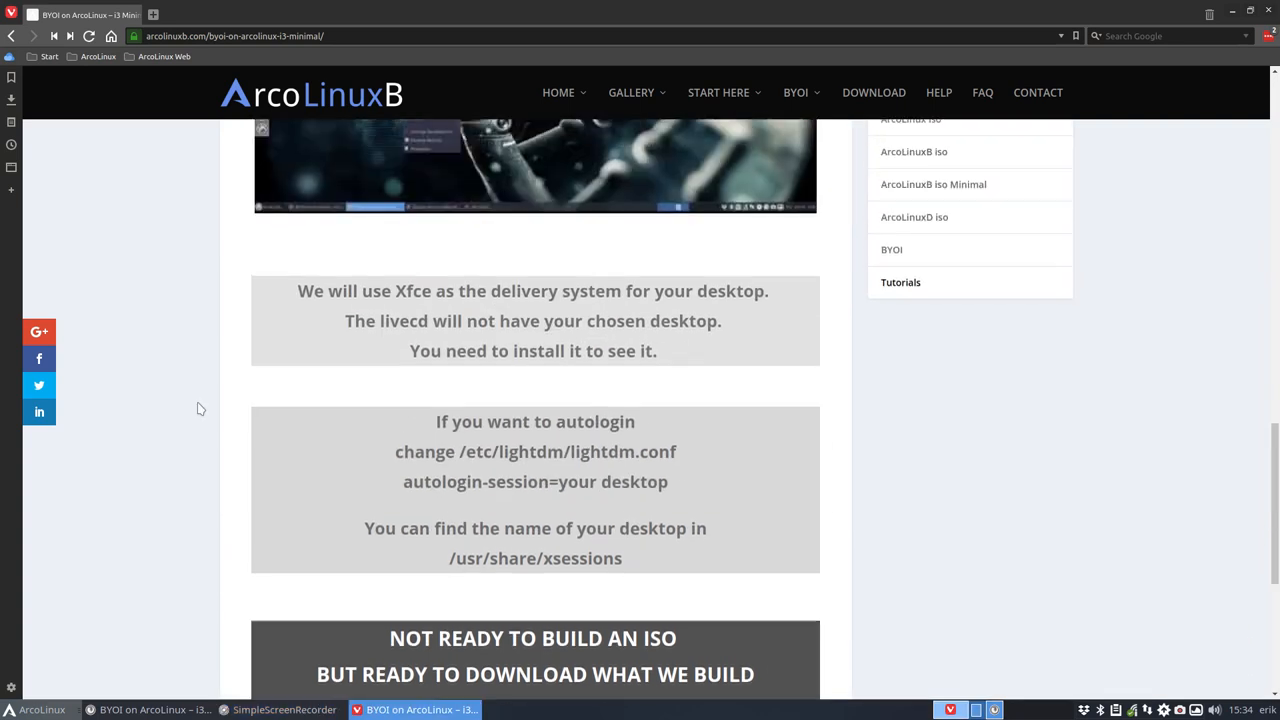
pyautogui.scroll(3)
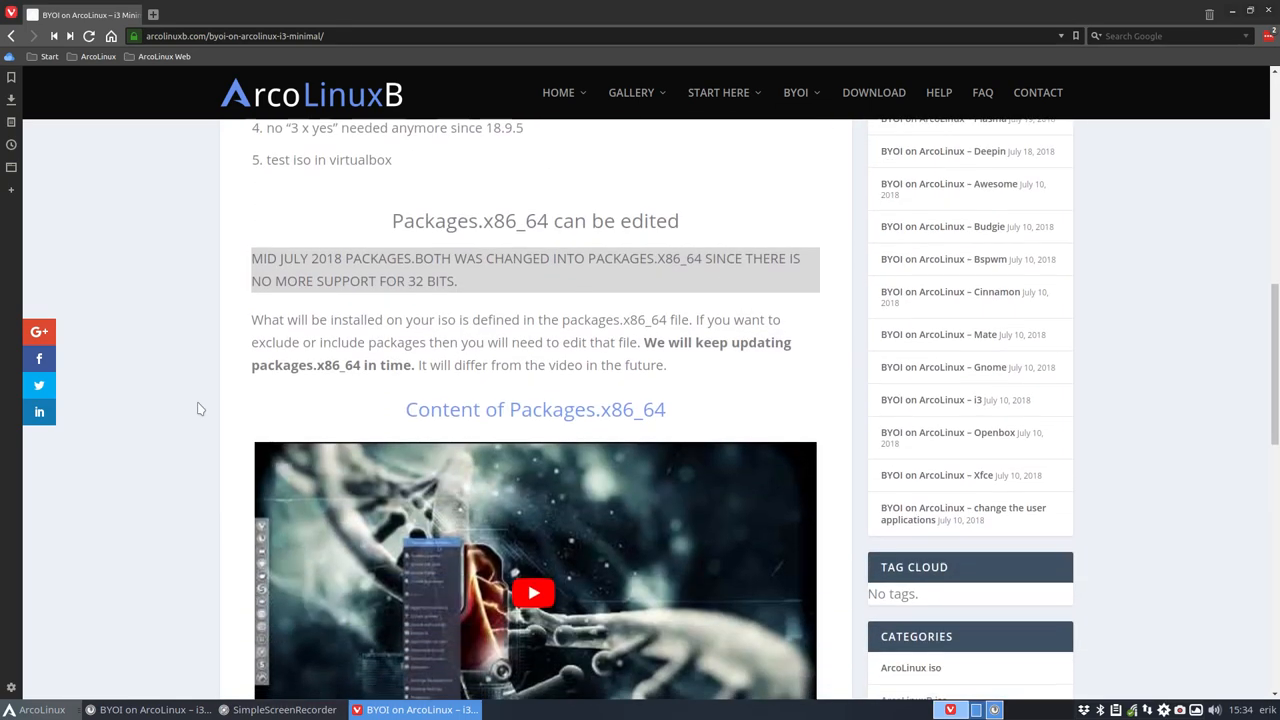
pyautogui.scroll(3)
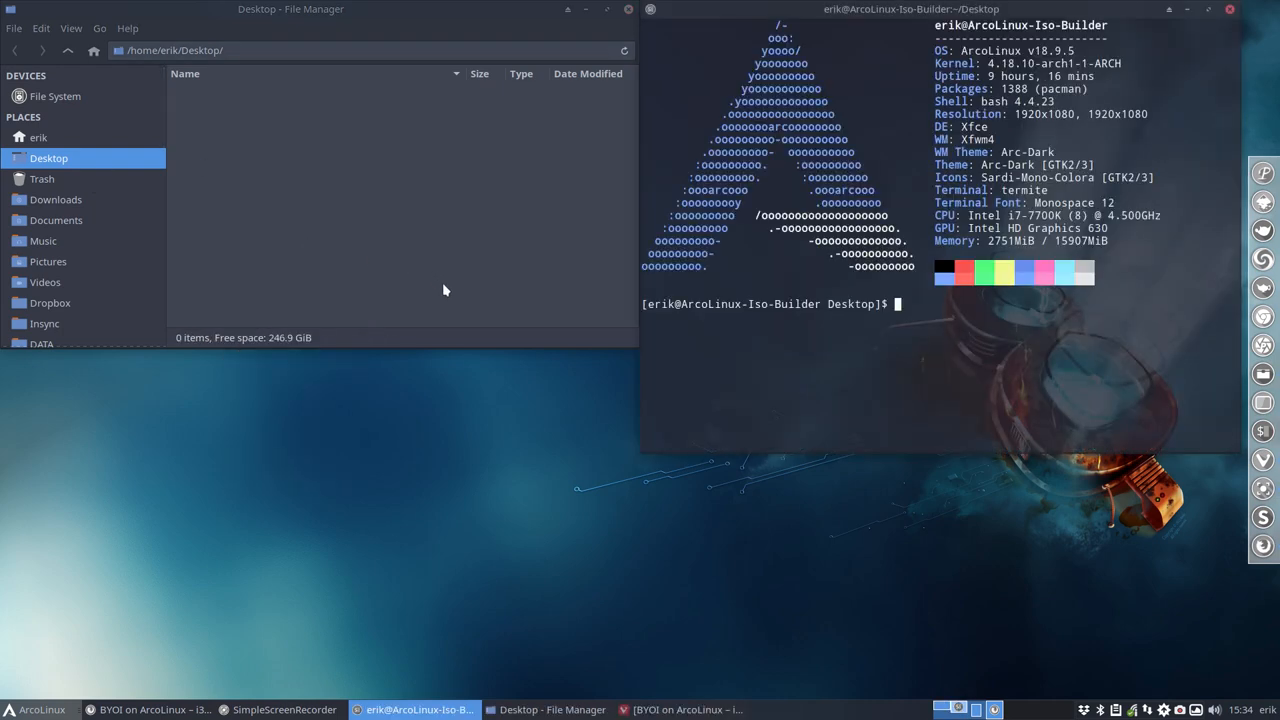
pyautogui.write('https://youtu.be/kbuYHRRMyXg')
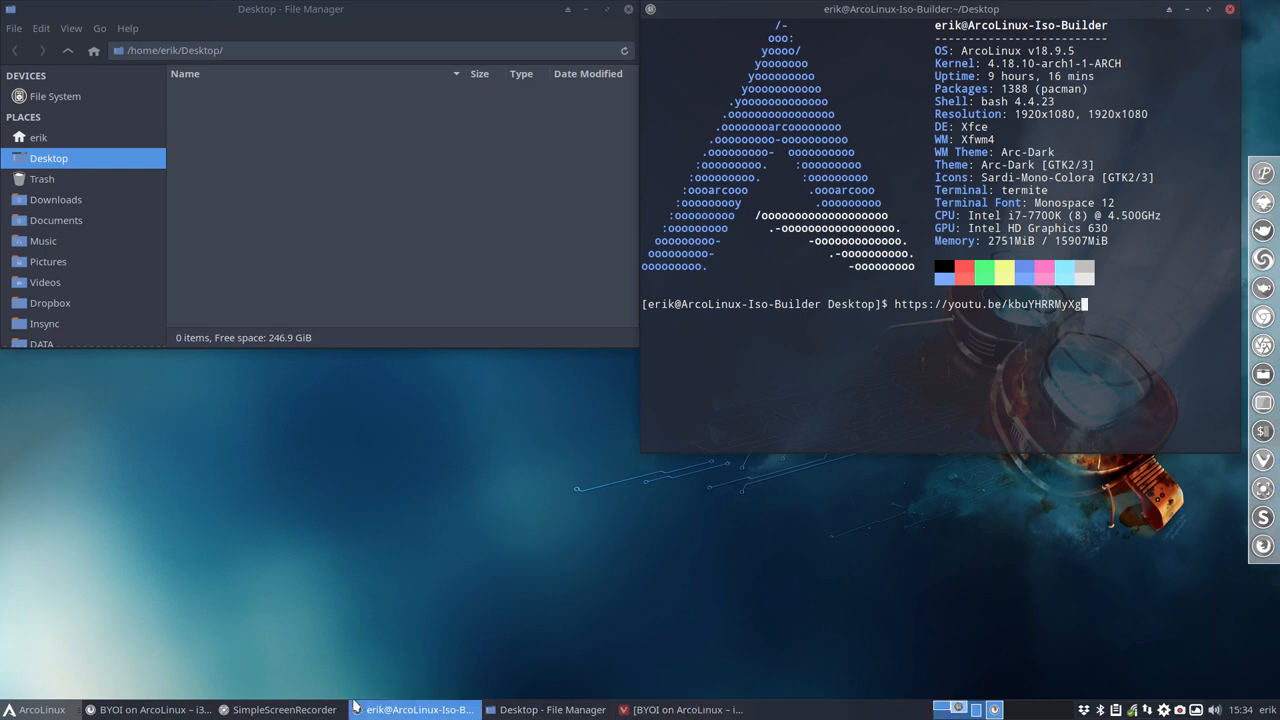
pyautogui.moveTo(136, 708)
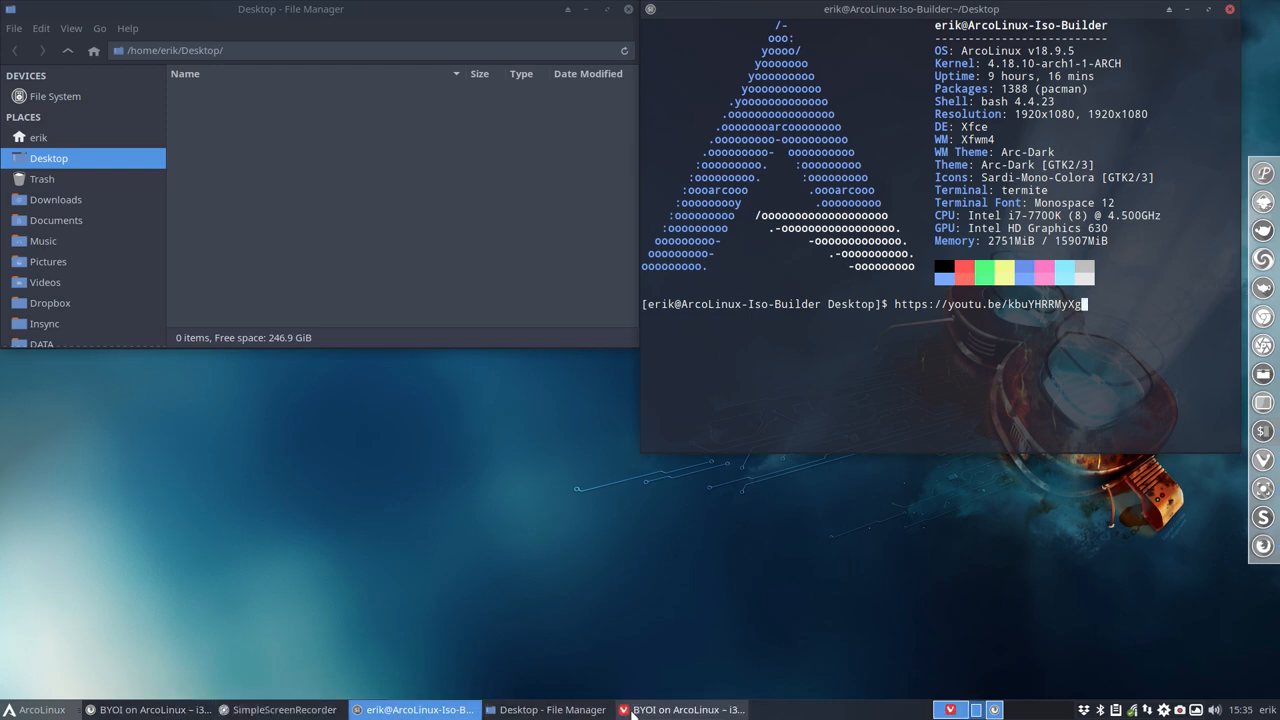
pyautogui.click(680, 708)
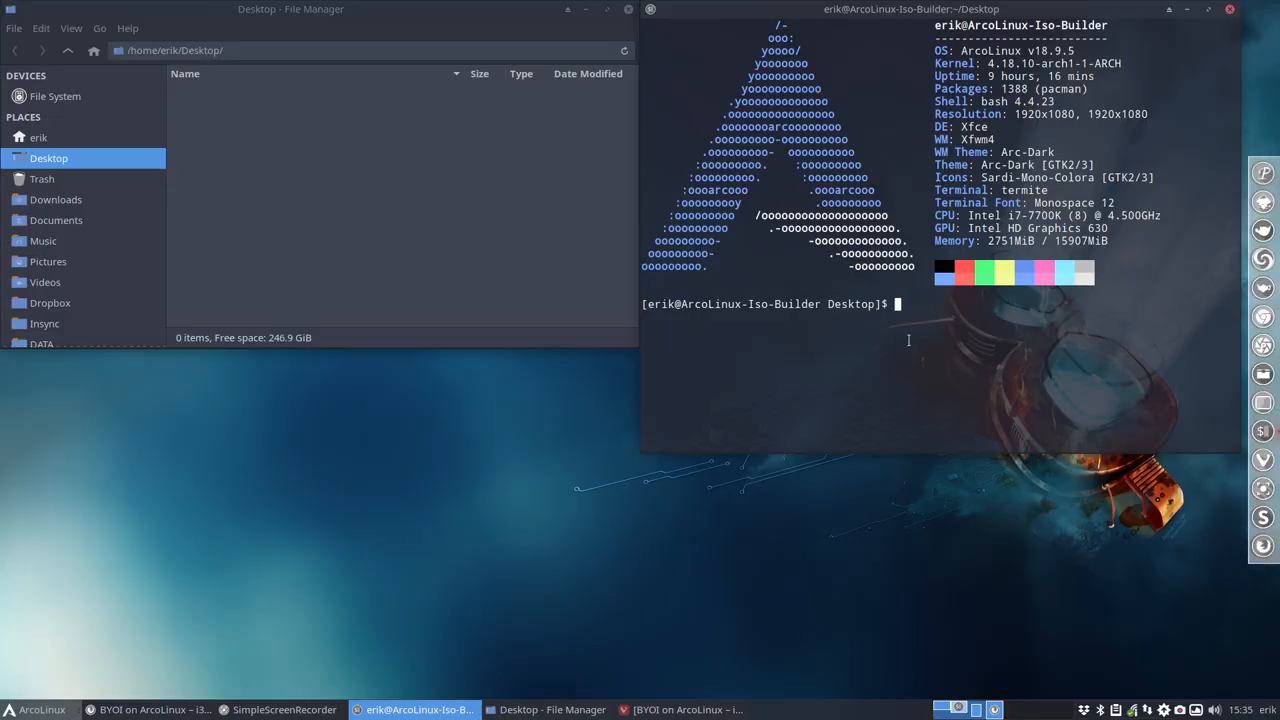
pyautogui.write('git clone https://github.com/arcolinuxb/arco-i3-minimal')
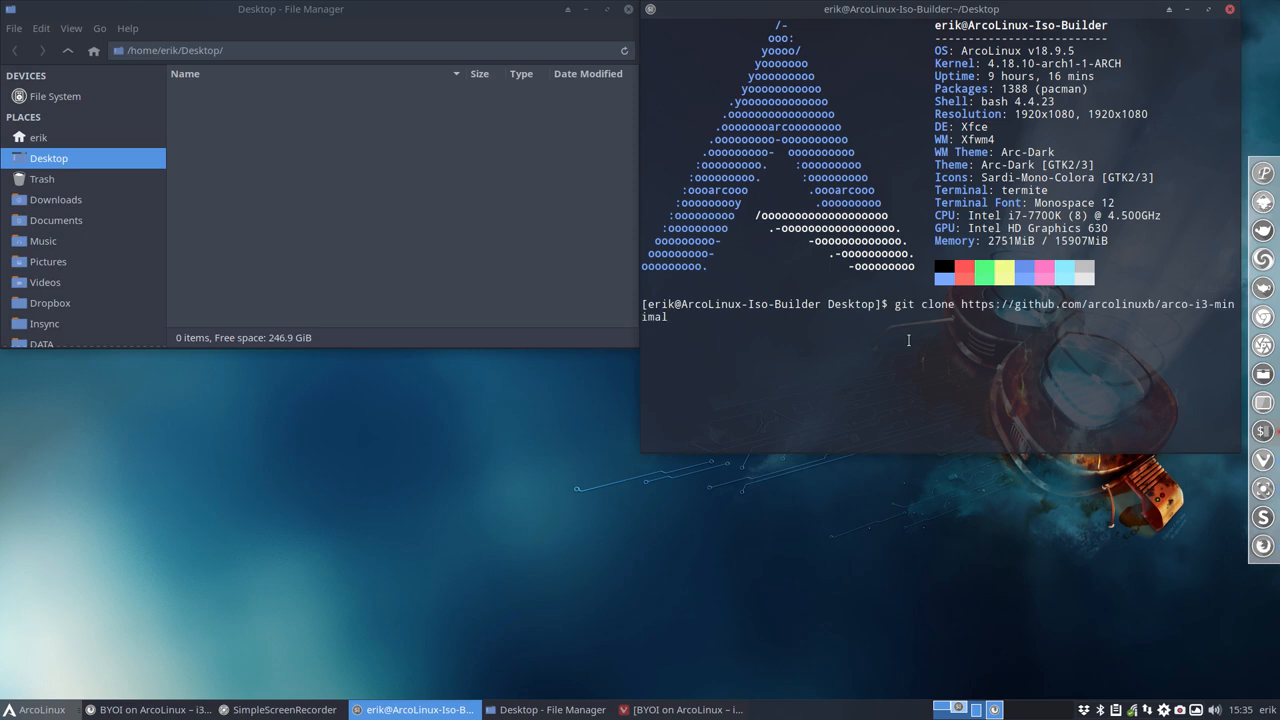
# - Run the clone, then open arco-i3-minimal/archiso/packages.x86_64 from Thunar in Sublime Text
pyautogui.press('Return')
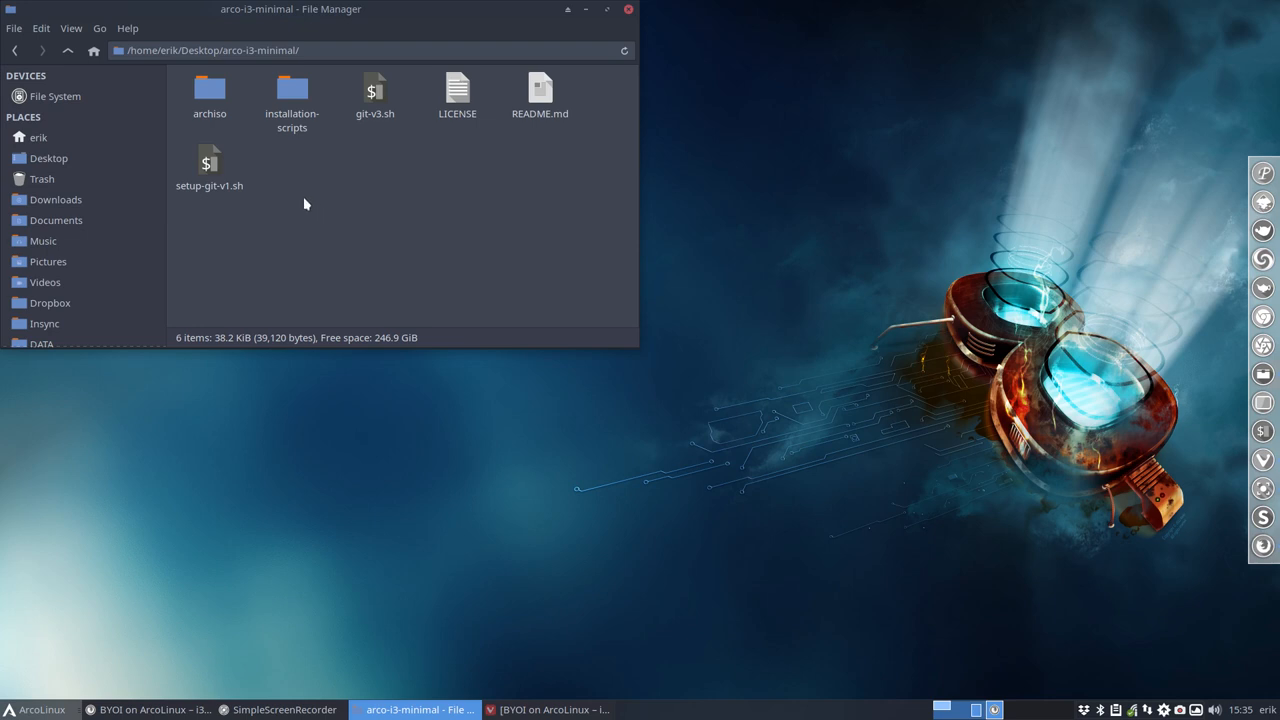
pyautogui.click(208, 96)
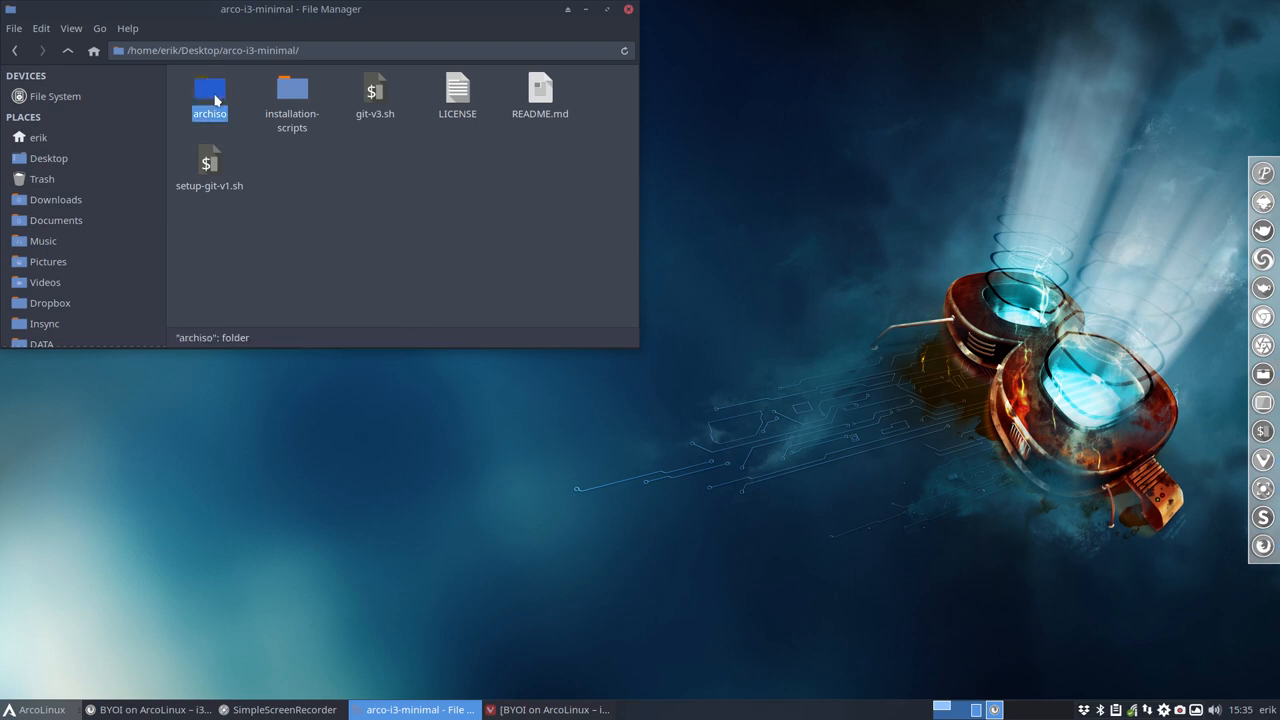
pyautogui.doubleClick(208, 90)
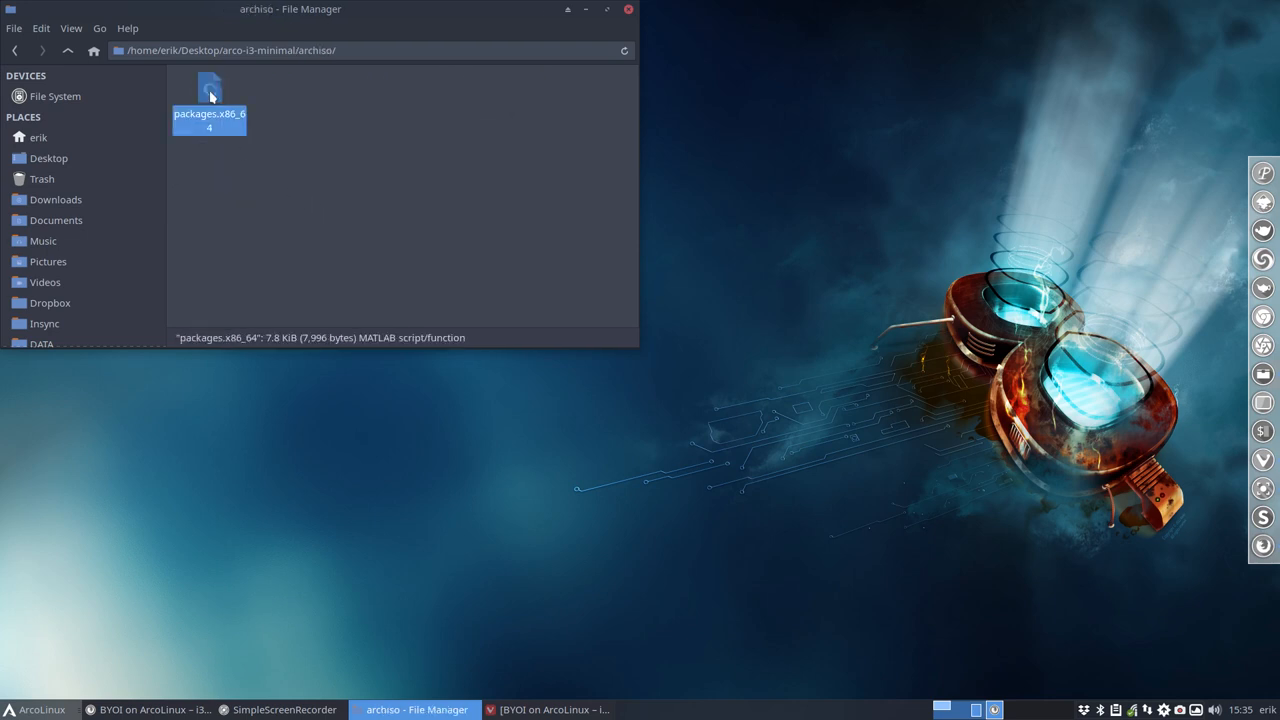
pyautogui.doubleClick(208, 90)
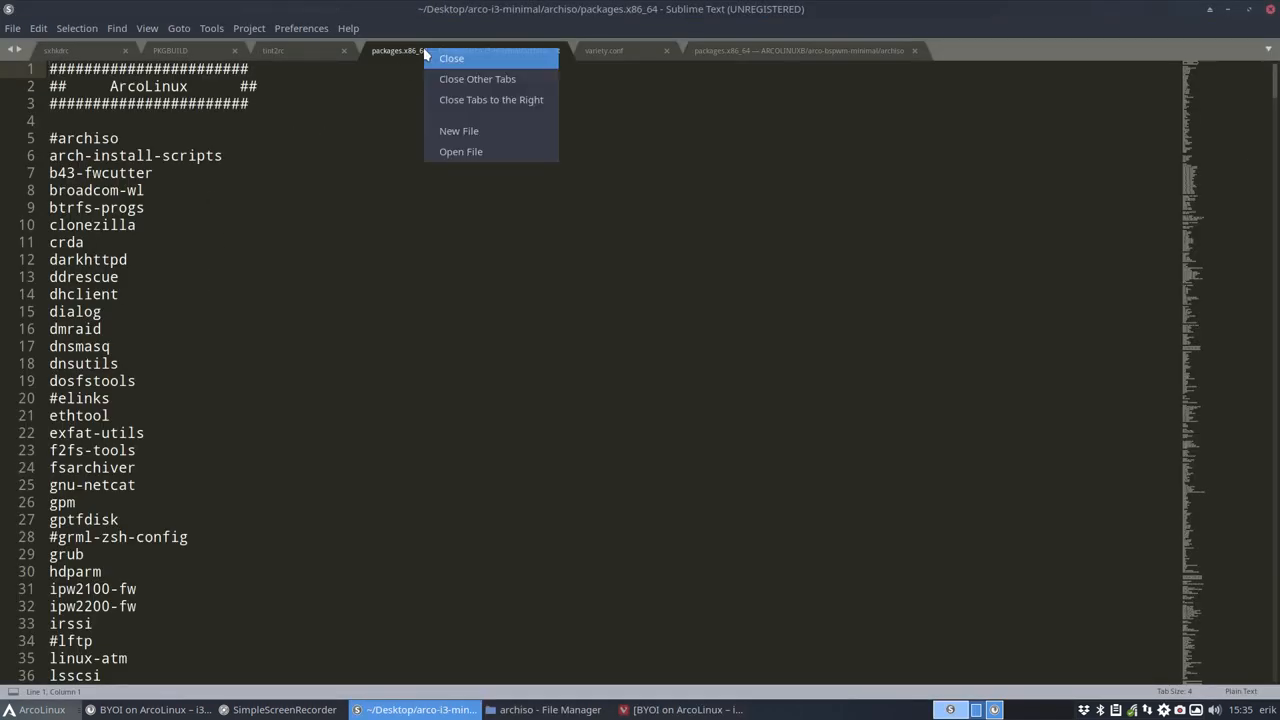
# - Keep only the packages.x86_64 tab and scroll to the #applications section from Arch repos
pyautogui.click(476, 78)
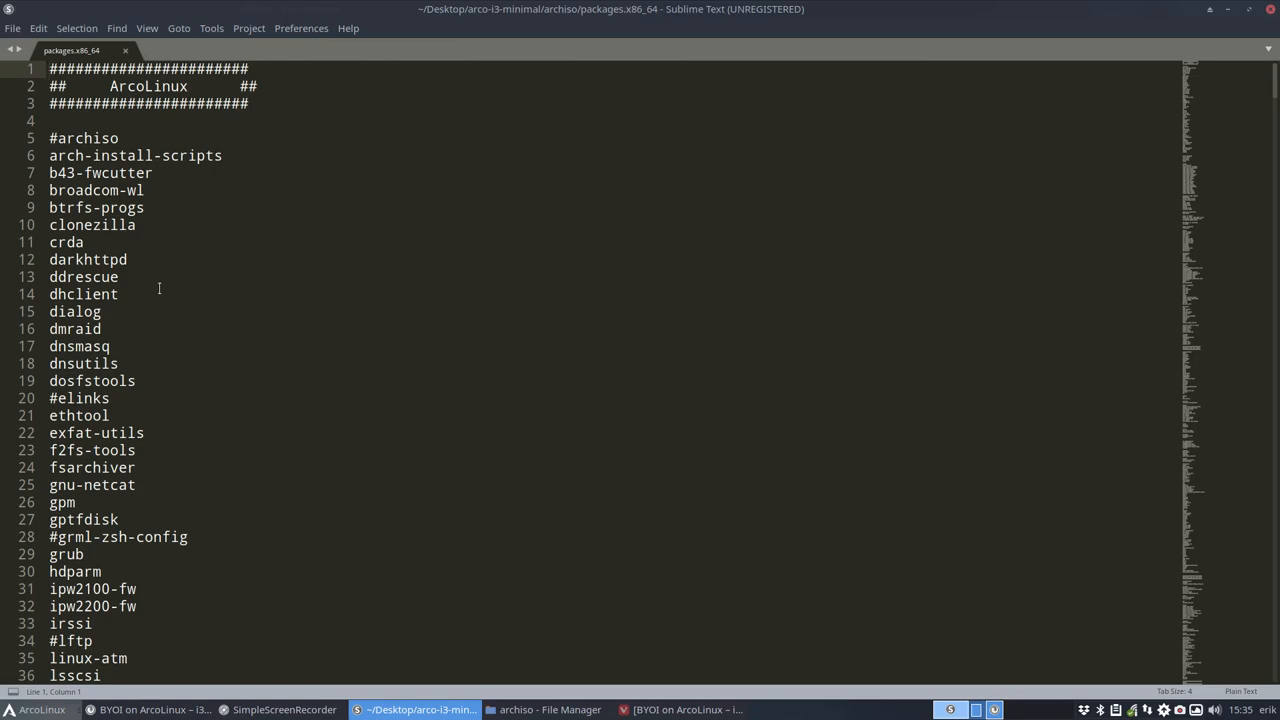
pyautogui.scroll(-3)
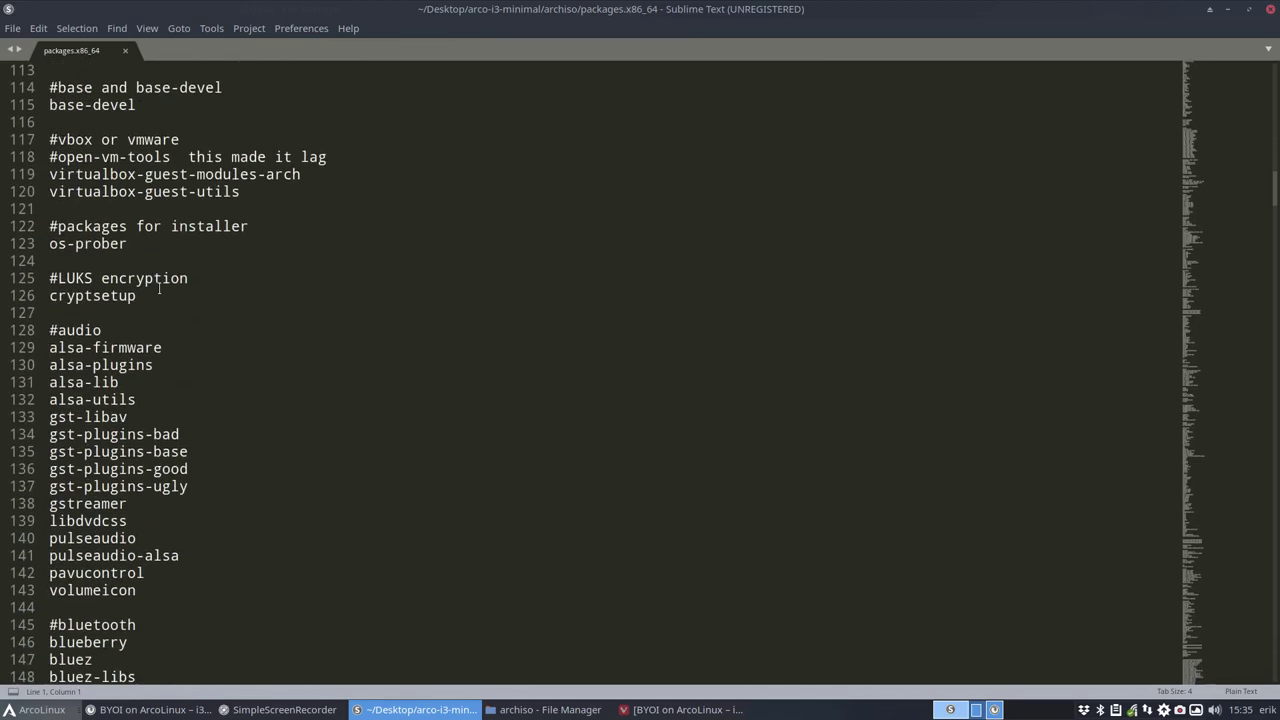
pyautogui.scroll(-3)
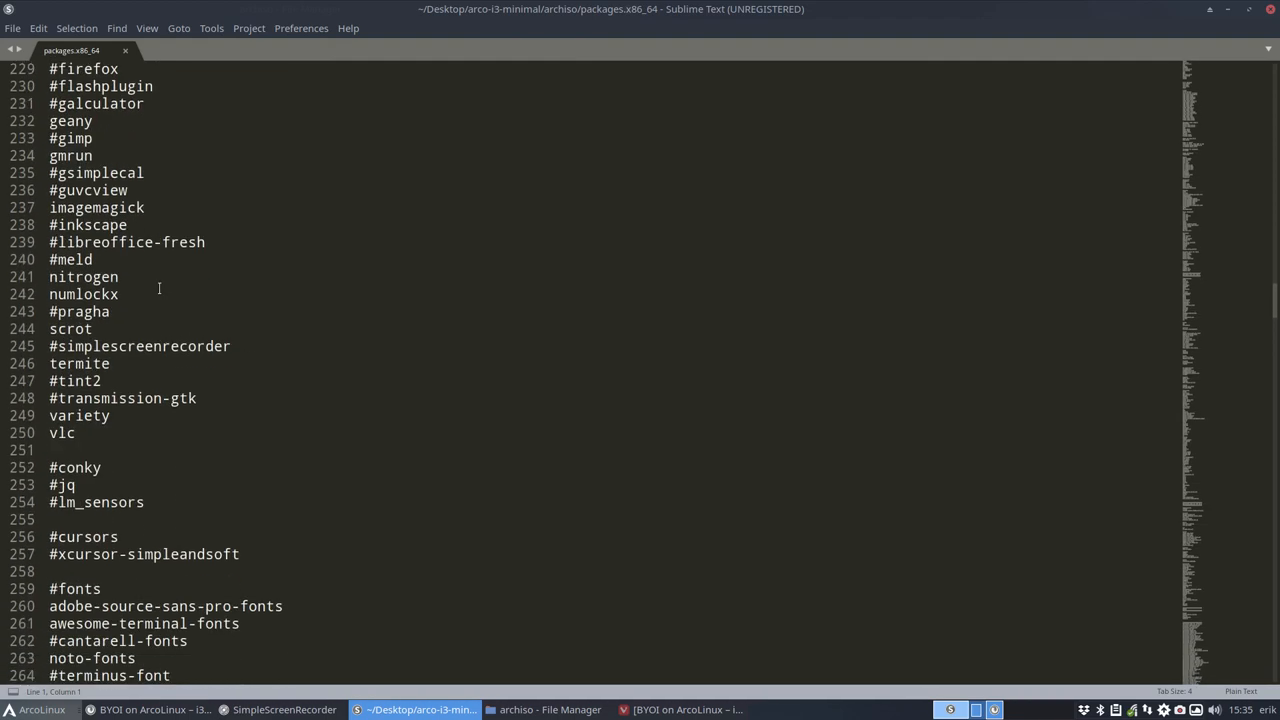
pyautogui.scroll(3)
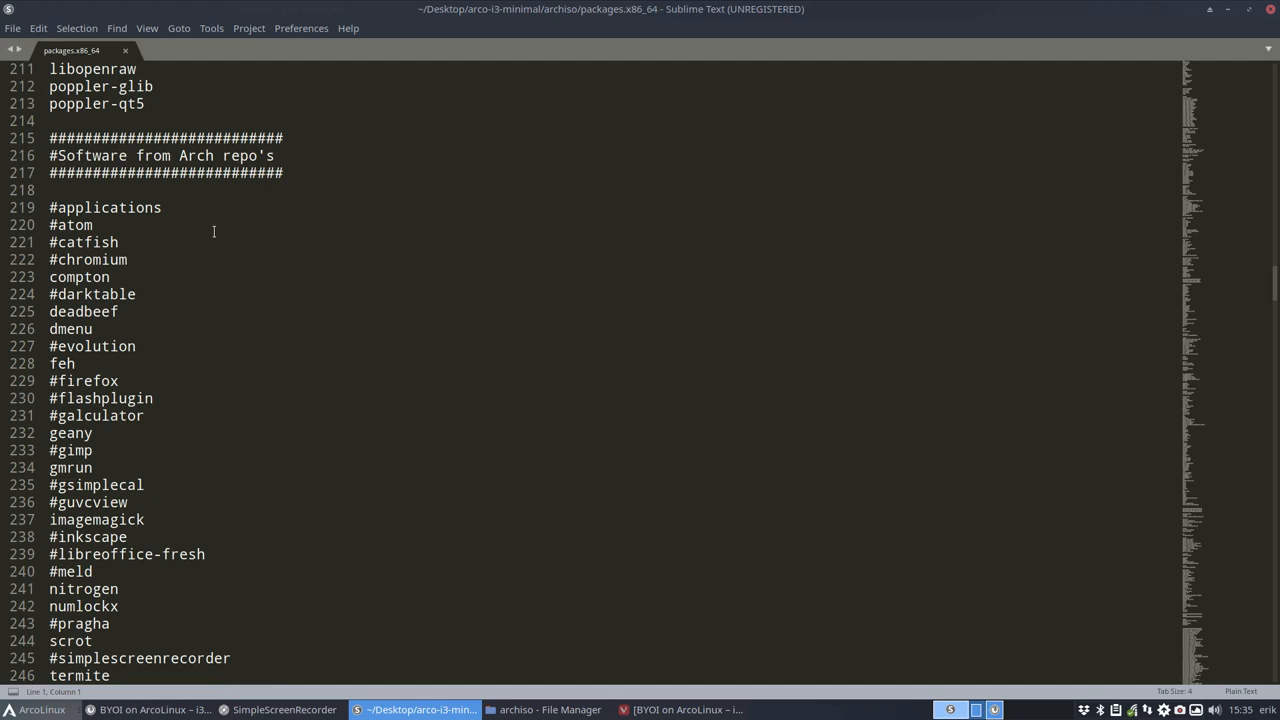
pyautogui.moveTo(1260, 616)
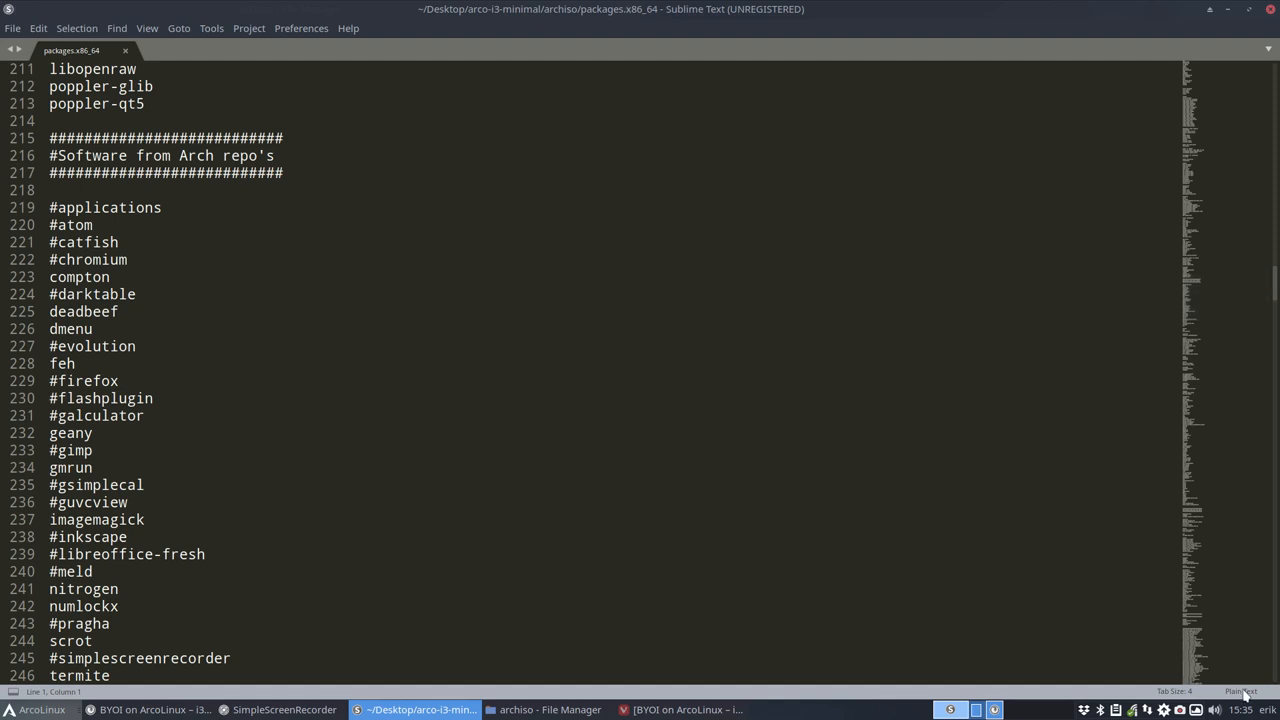
pyautogui.moveTo(1078, 680)
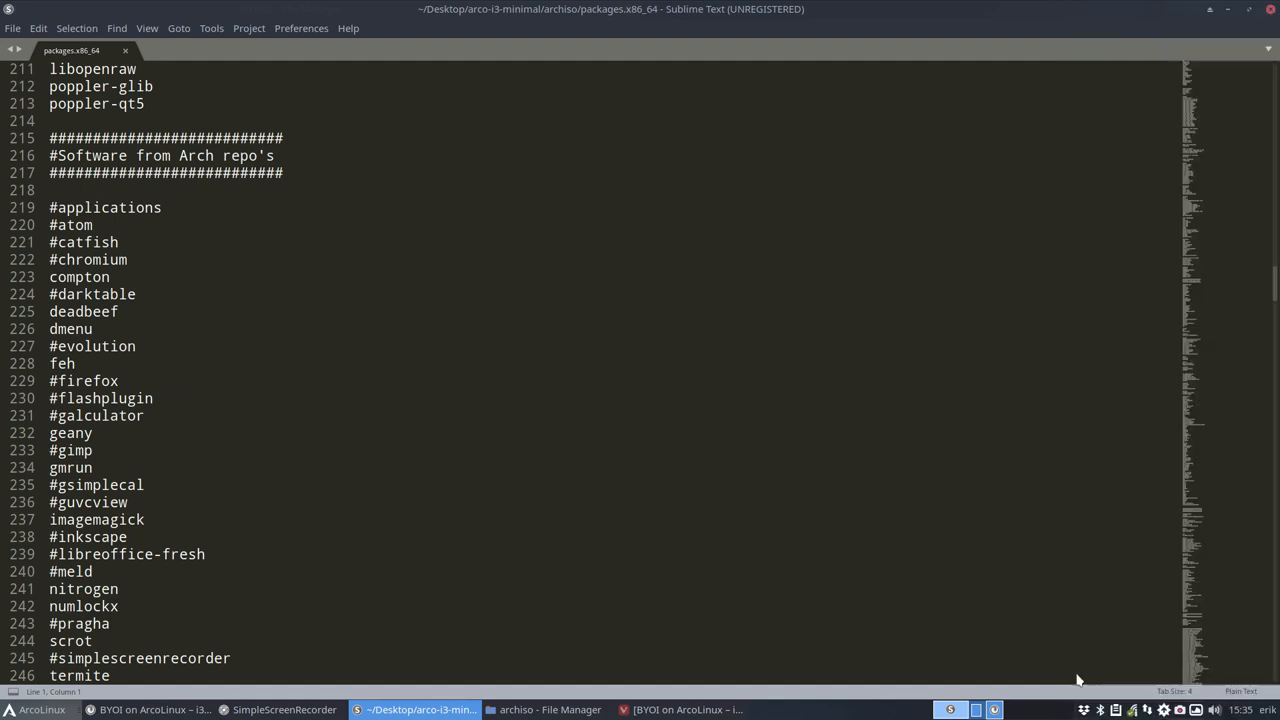
# - Comment out deadbeef, geany, nitrogen, vlc and gparted with # in the applications list
pyautogui.scroll(-3)
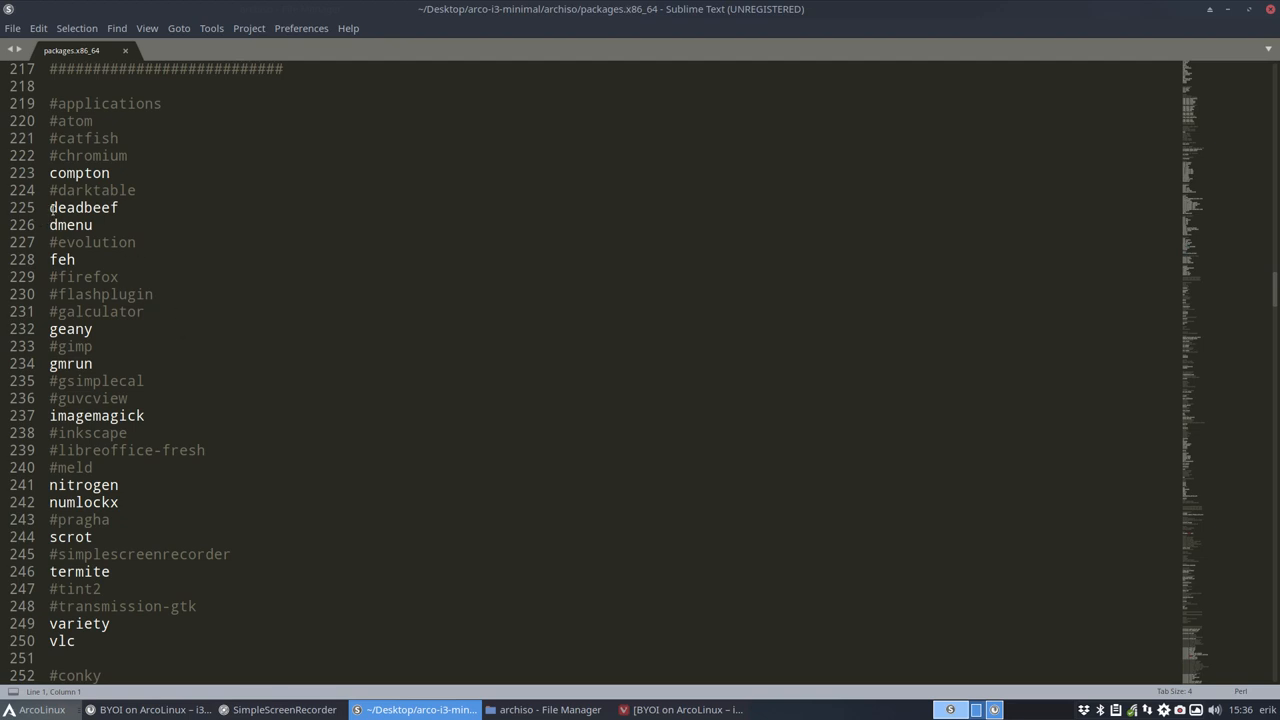
pyautogui.click(52, 206)
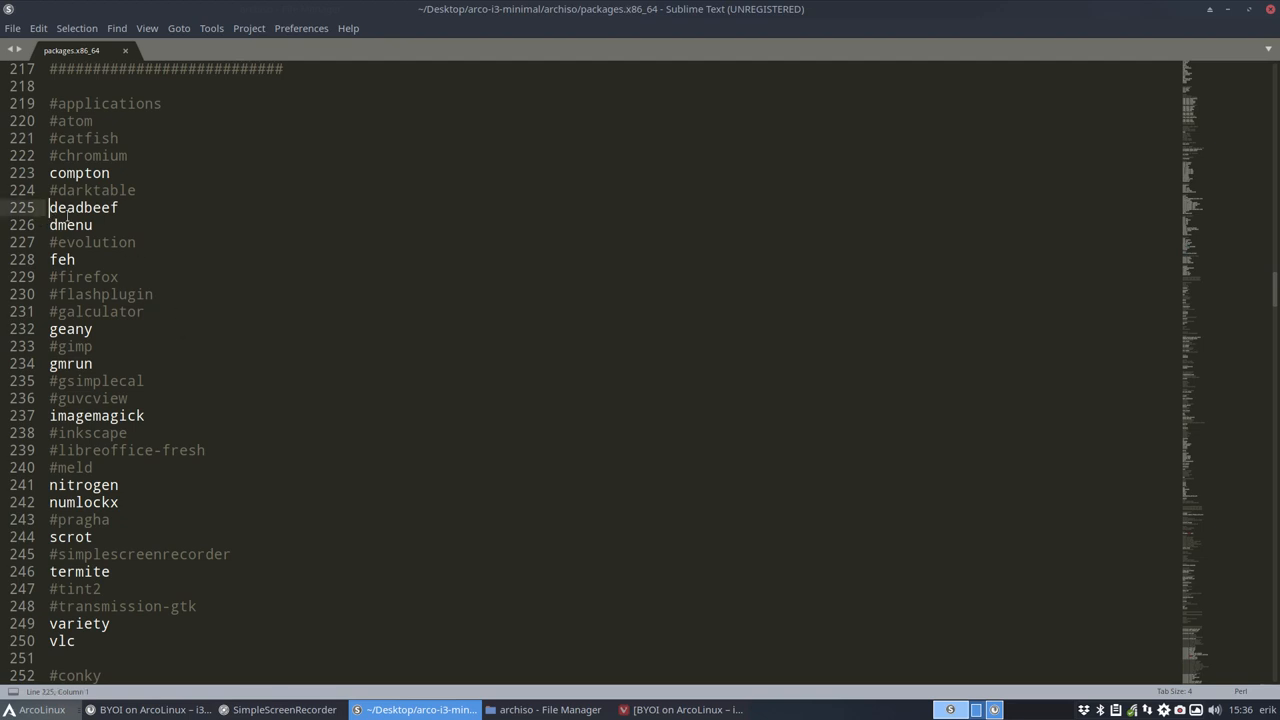
pyautogui.write('#')
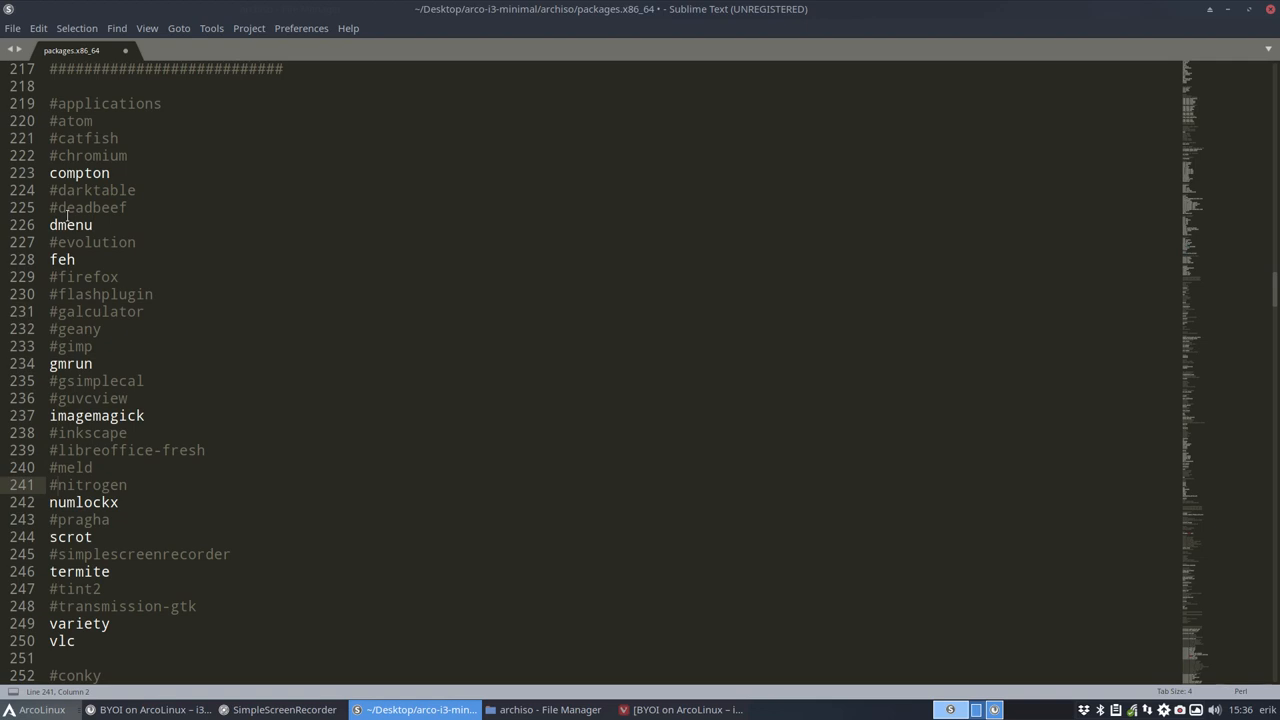
pyautogui.scroll(-3)
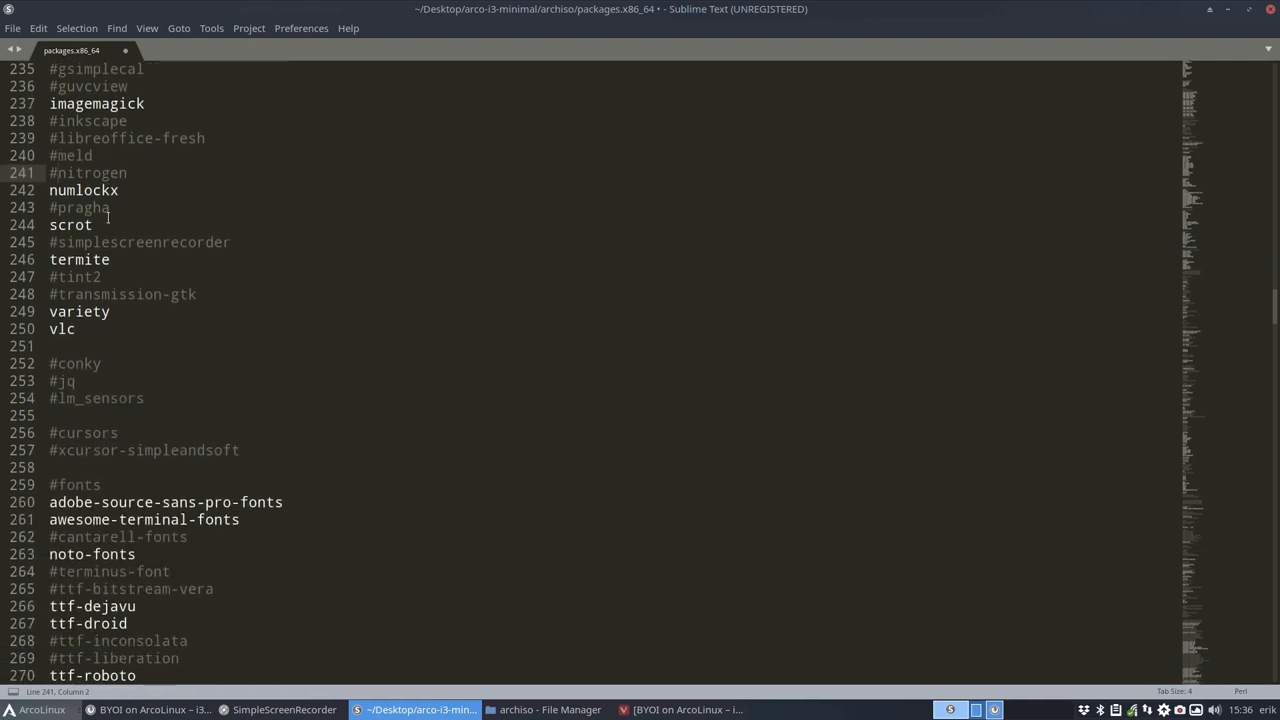
pyautogui.scroll(-3)
pyautogui.write('#')
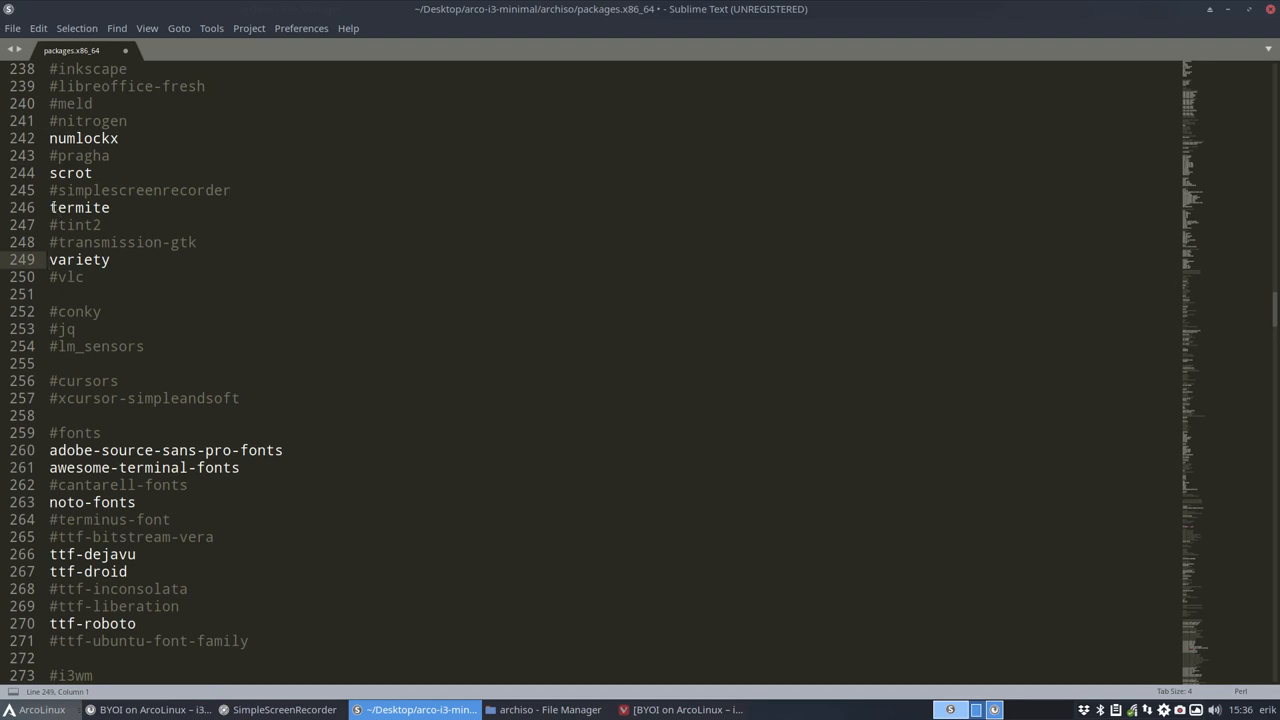
pyautogui.click(50, 206)
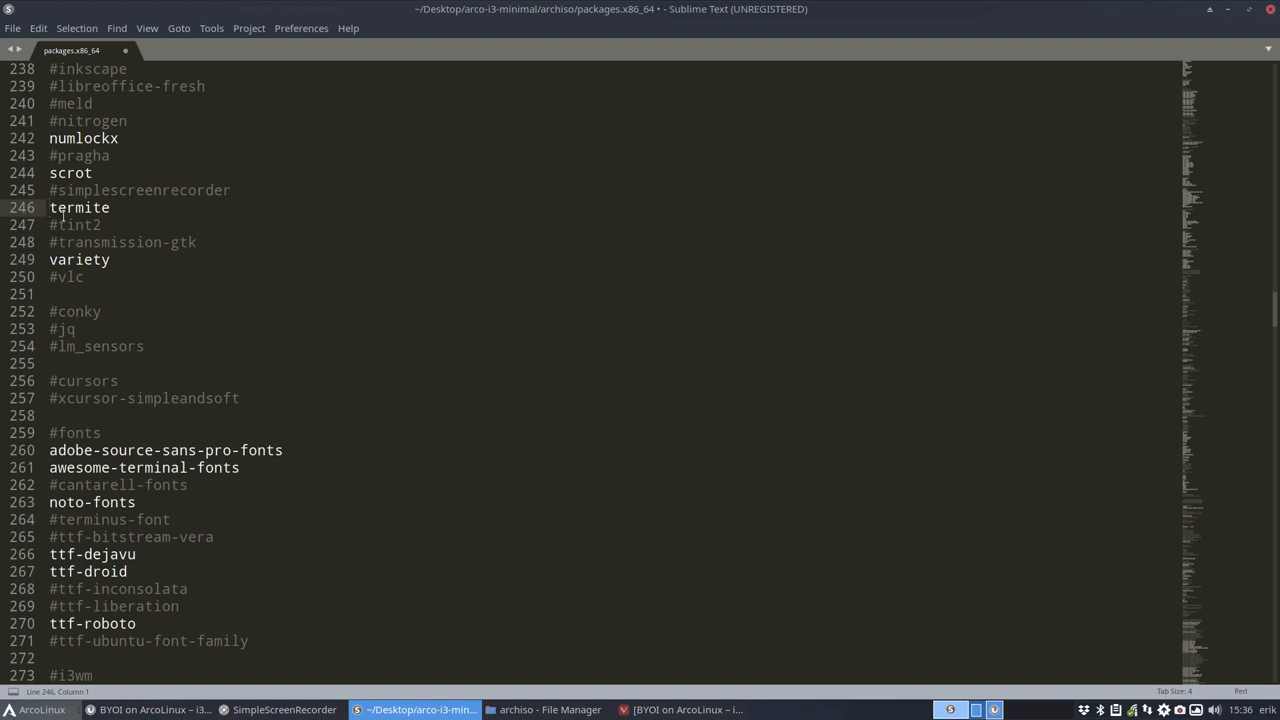
pyautogui.click(48, 206)
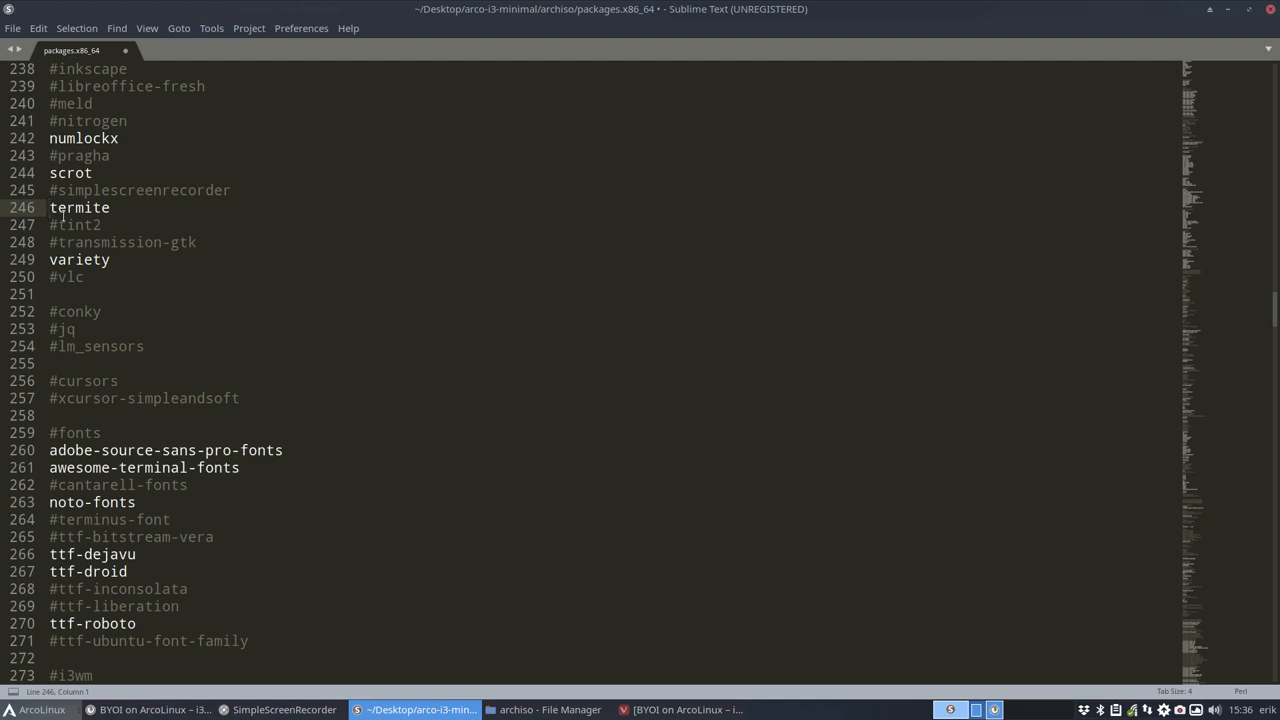
pyautogui.click(48, 206)
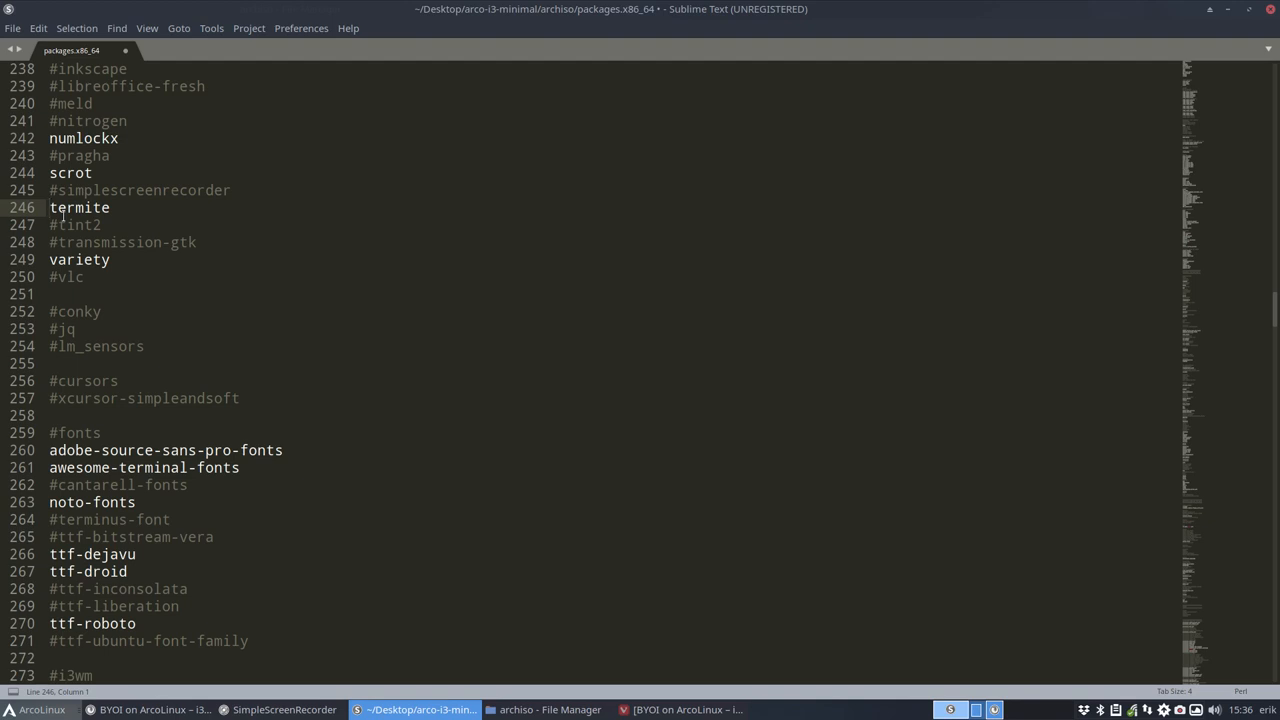
pyautogui.click(50, 206)
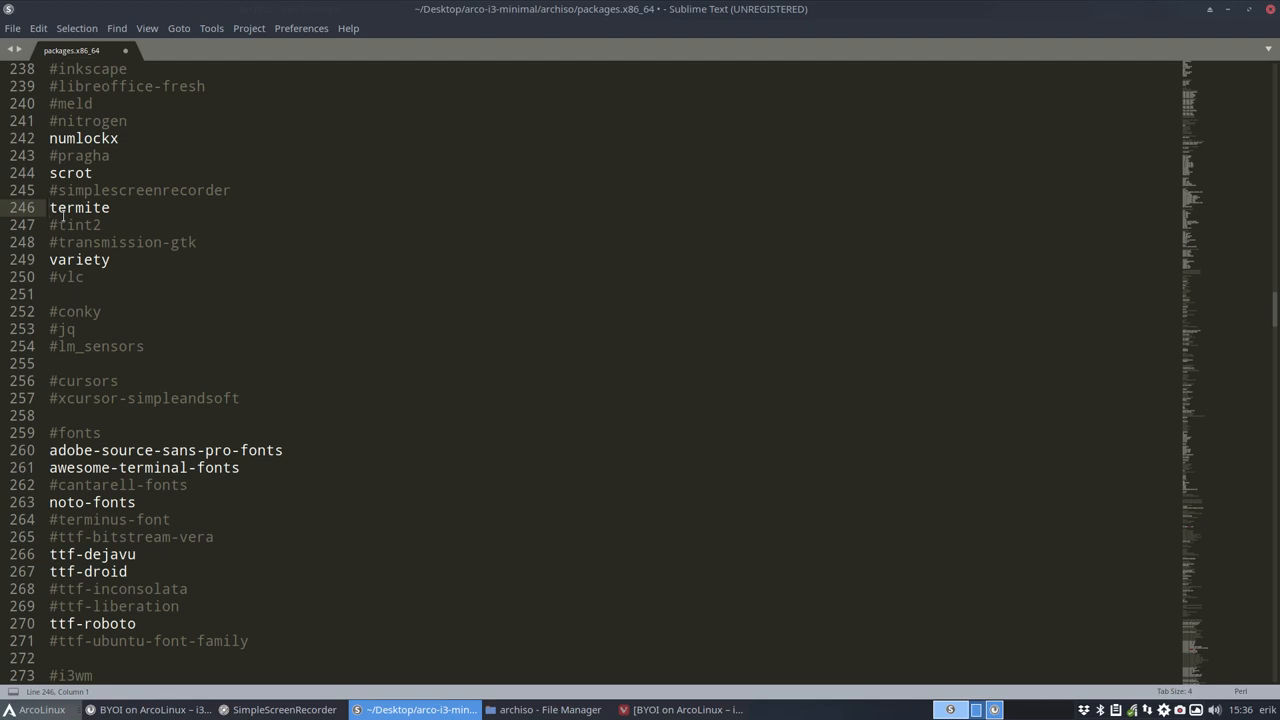
# - Review the list through the third-party section, save it with Ctrl+S and close the file
pyautogui.scroll(-3)
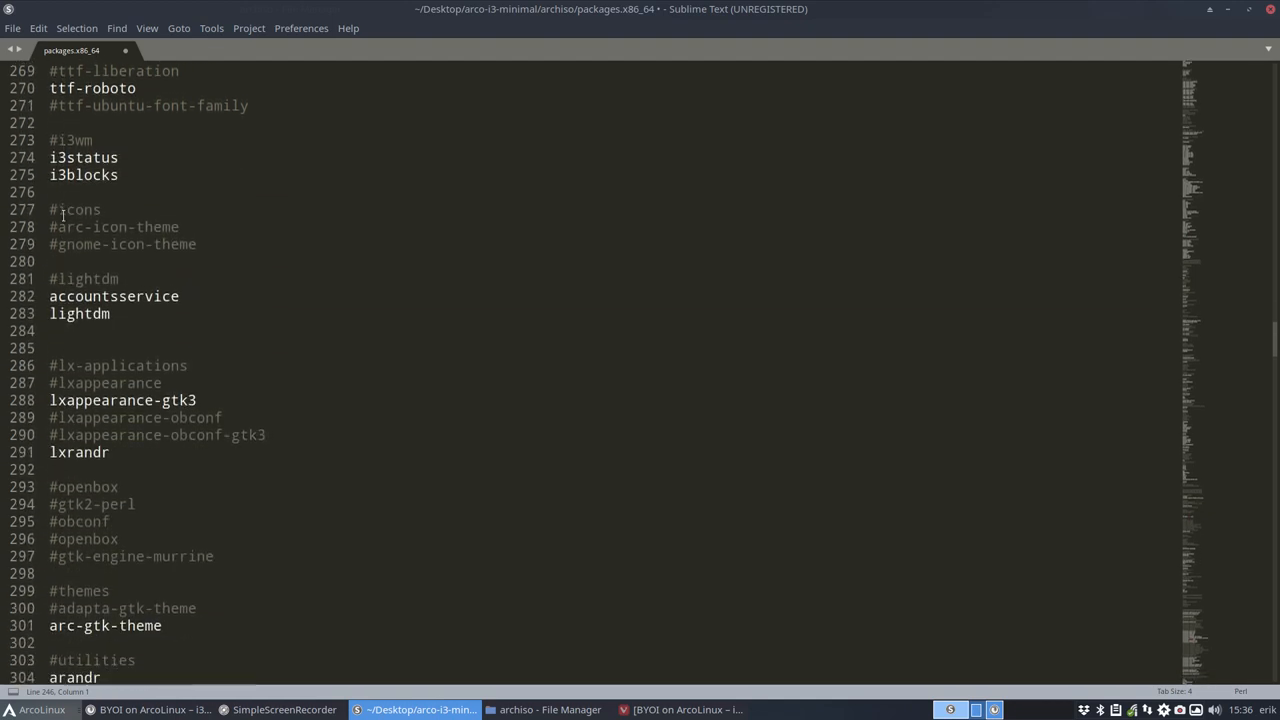
pyautogui.scroll(-3)
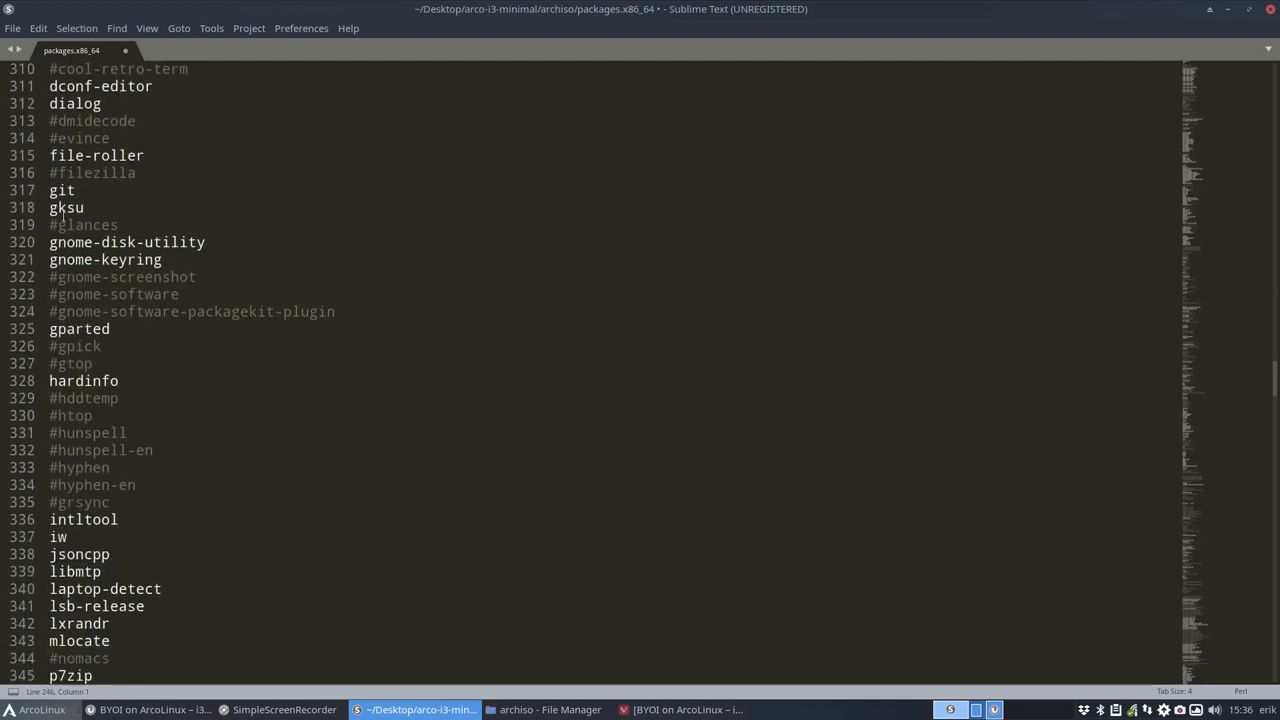
pyautogui.scroll(-3)
pyautogui.write('#')
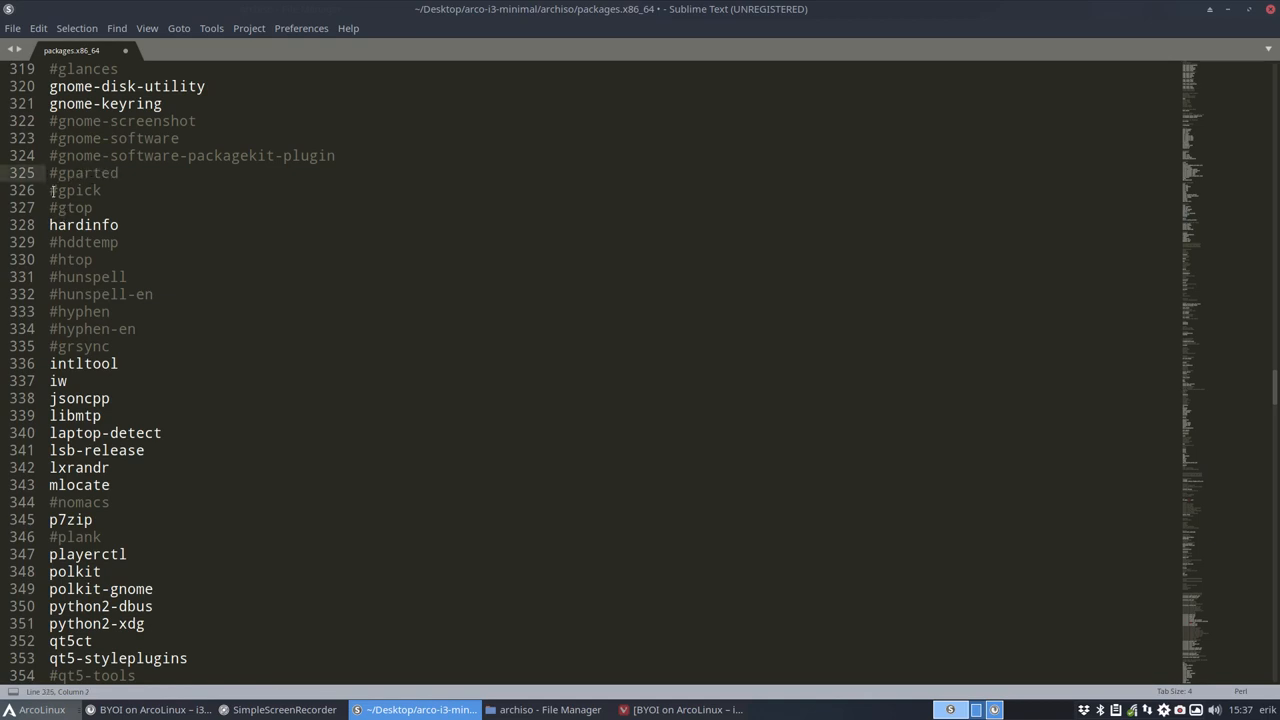
pyautogui.press('ctrl+s')
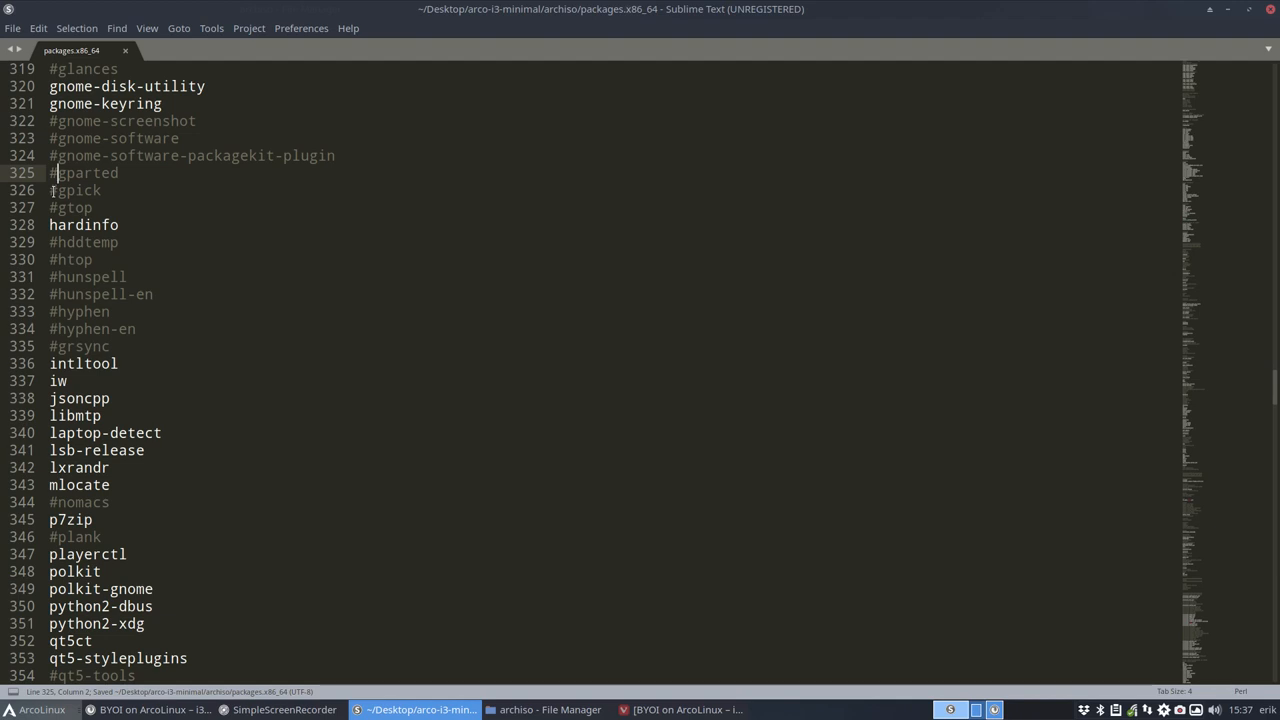
pyautogui.scroll(-3)
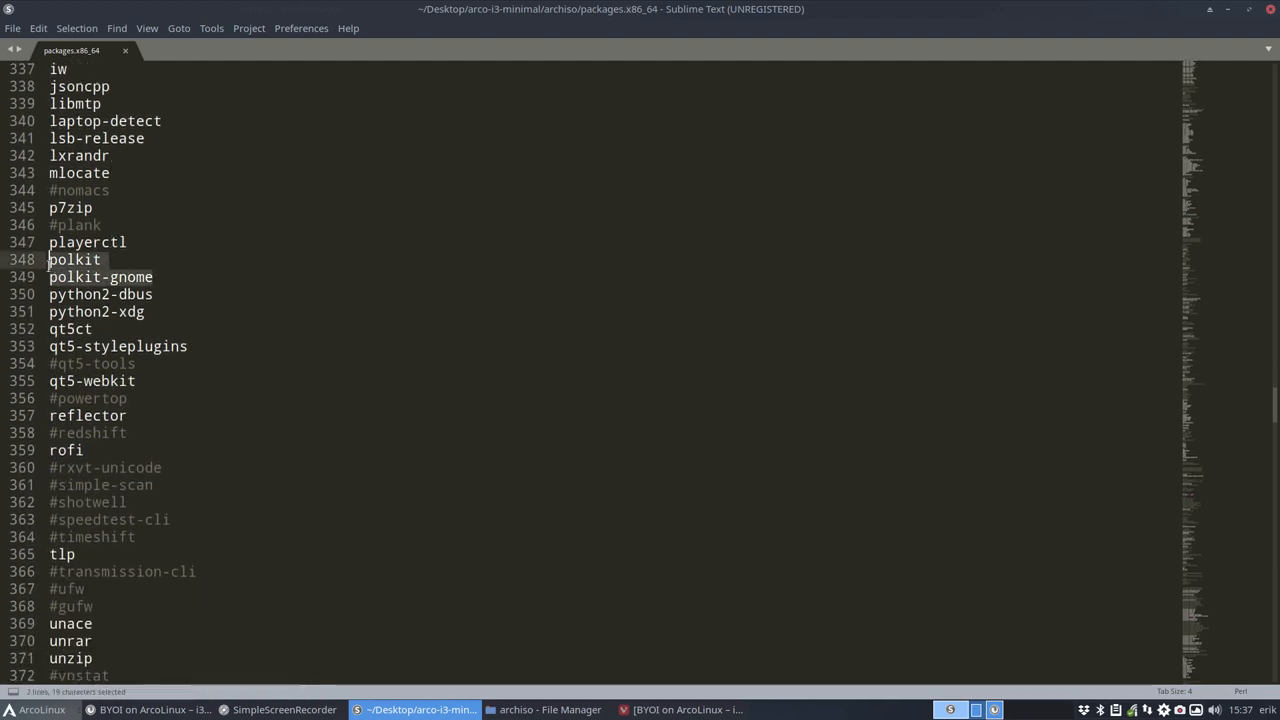
pyautogui.scroll(-3)
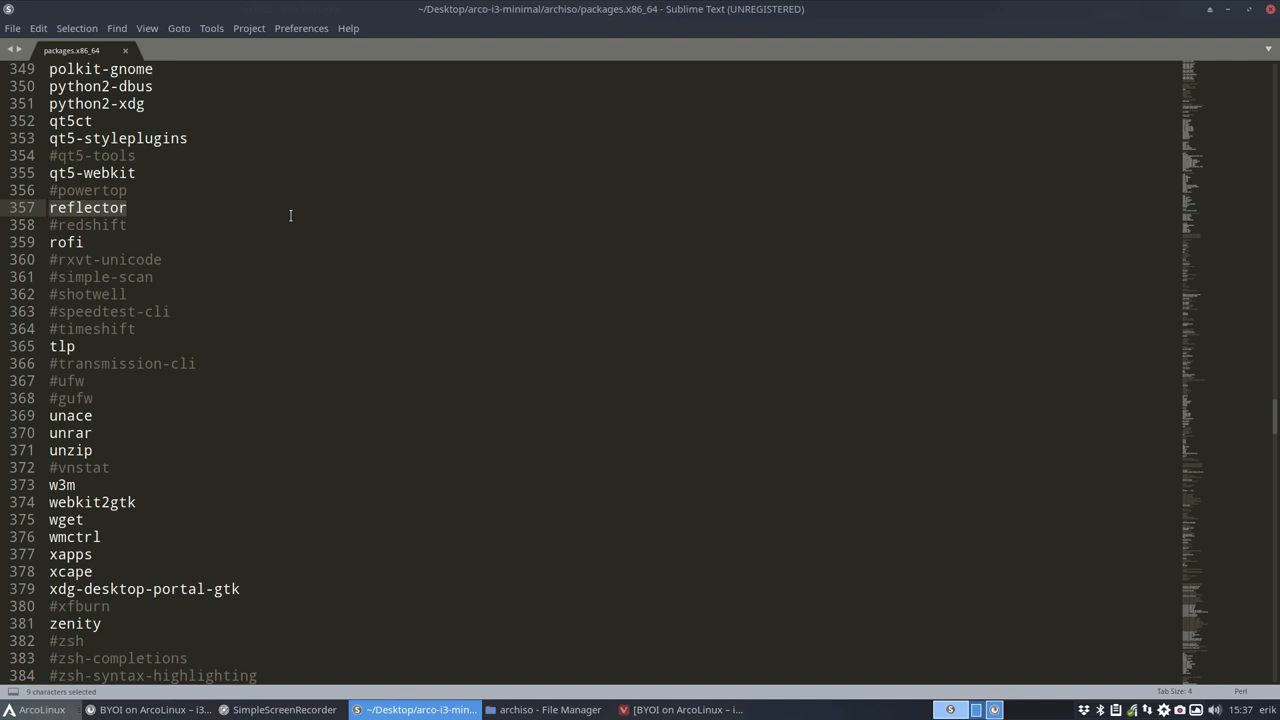
pyautogui.scroll(-3)
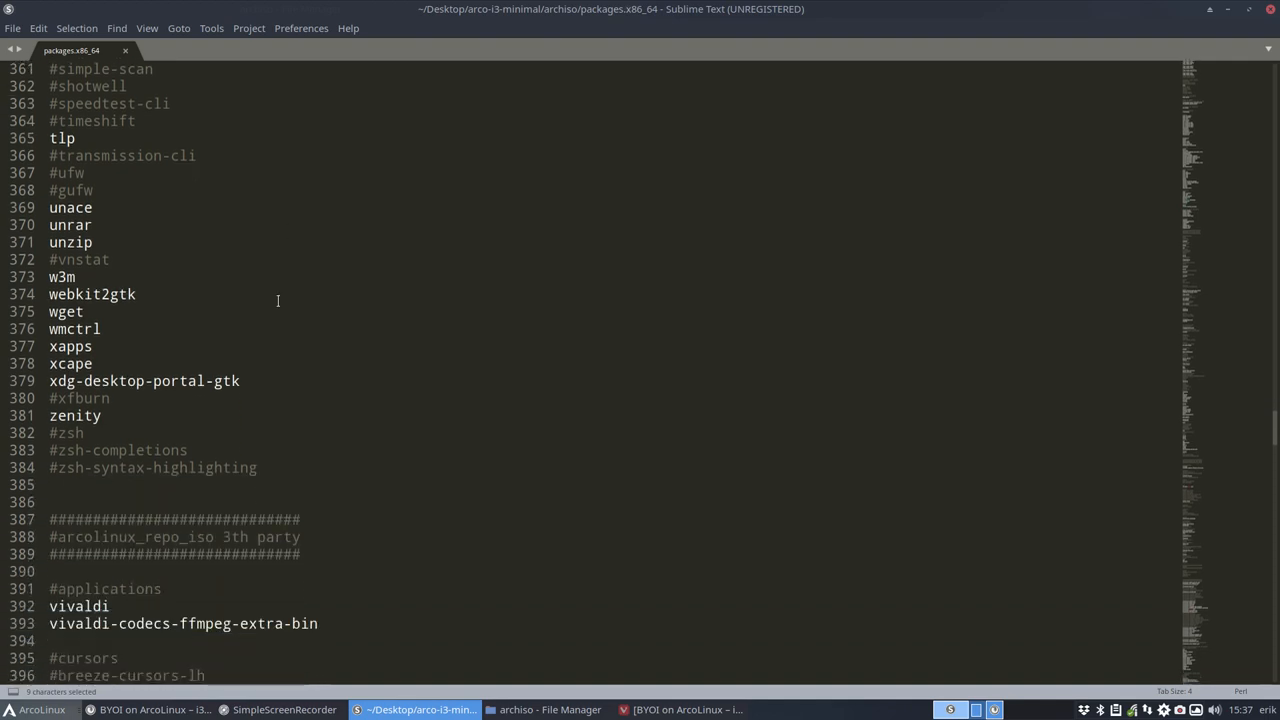
pyautogui.scroll(-3)
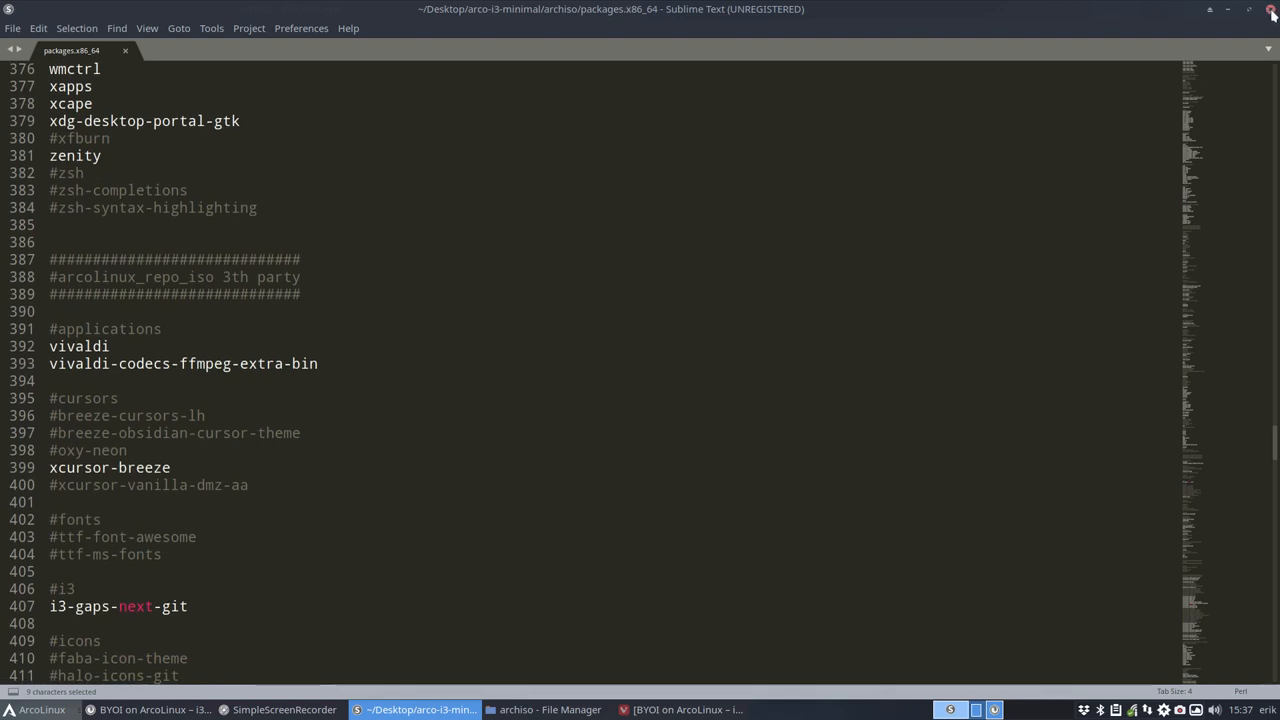
pyautogui.press('ctrl+s')
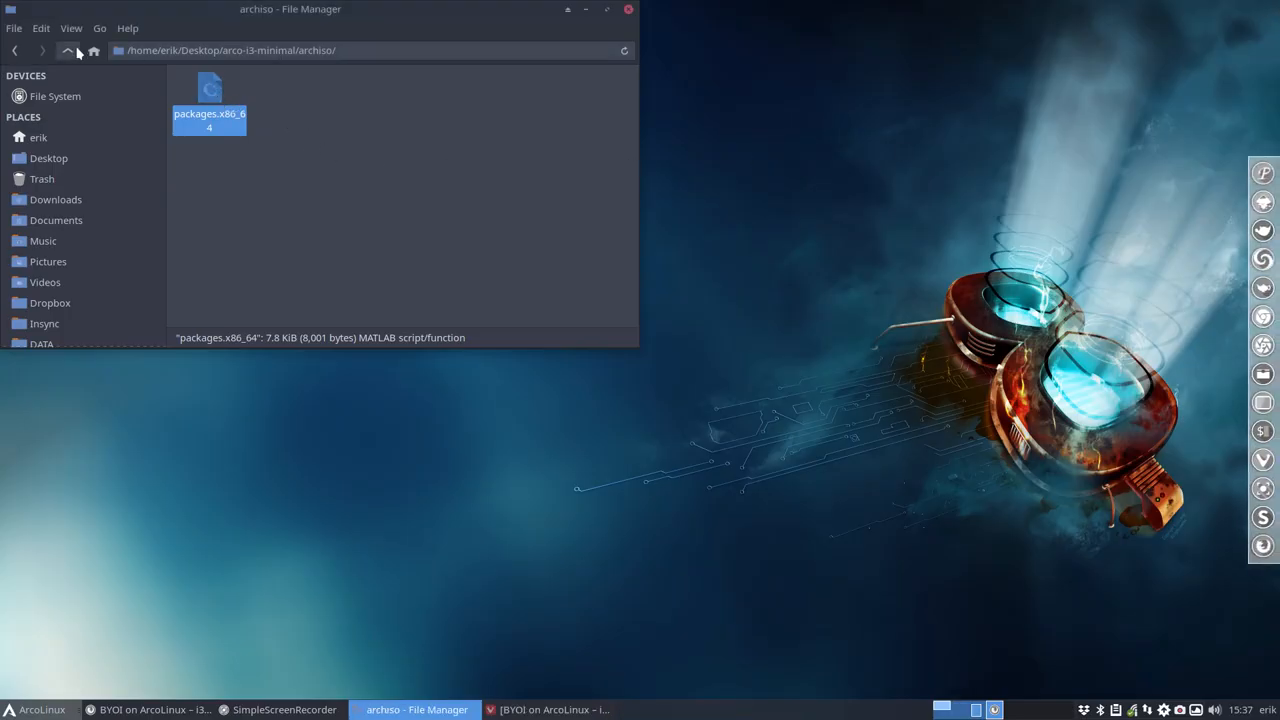
# - Open a terminal in the installation-scripts folder via Open Terminal Here
pyautogui.rightClick(290, 110)
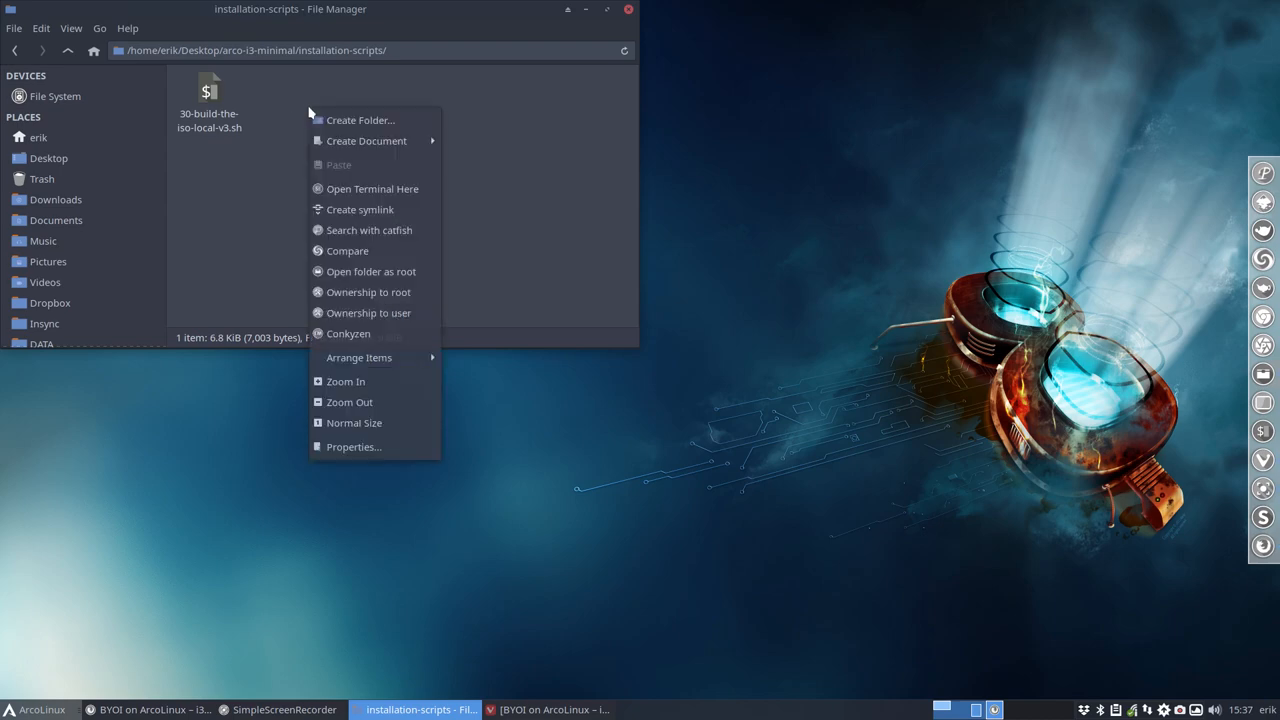
pyautogui.click(372, 188)
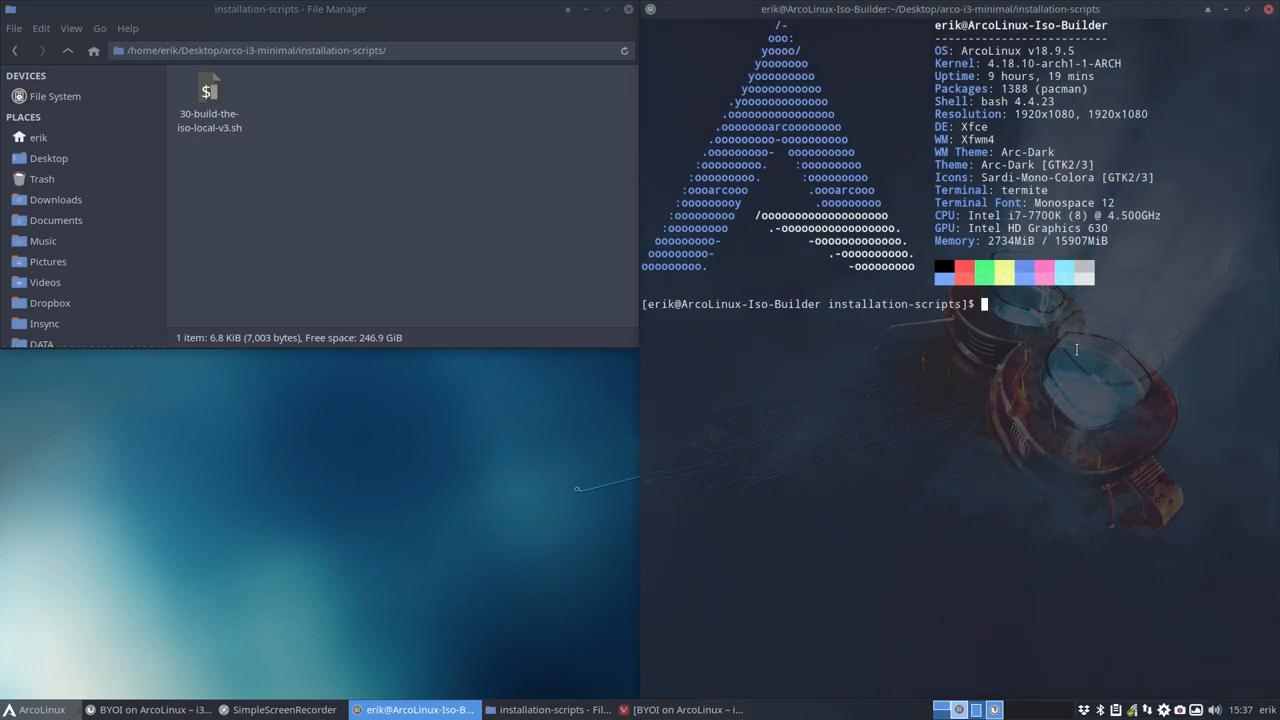
# - Run ./30-build-the-iso-local-v3.sh to start building the ISO
pyautogui.write('./30-build-the-iso-local-v3.sh')
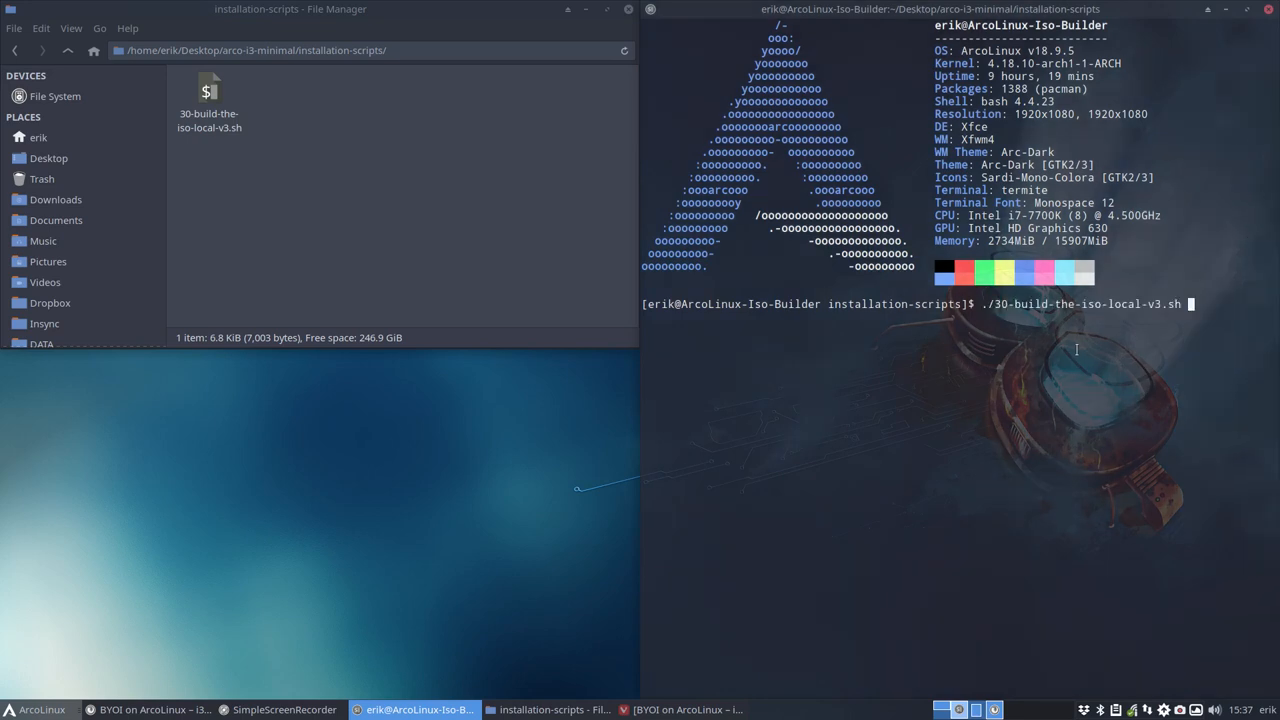
pyautogui.press('Return')
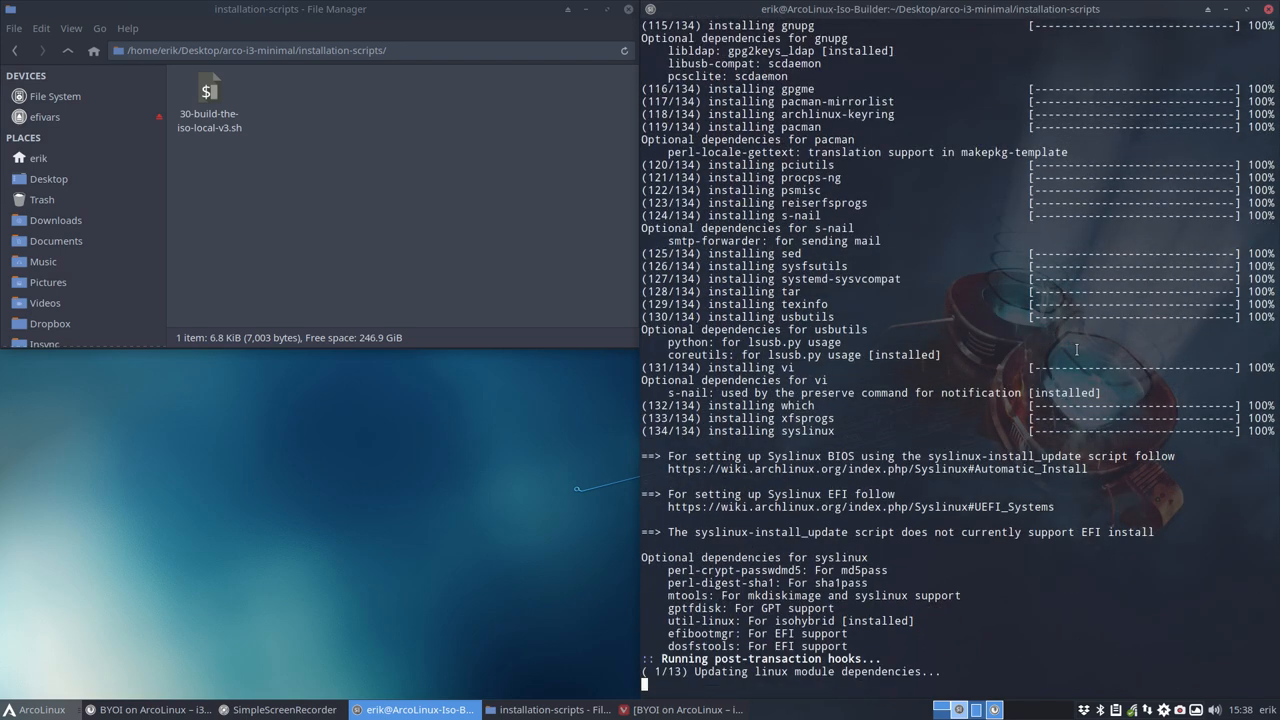
# - Follow the build output until arcolinuxb-i3-min-v18.10.2.iso is written and moved to ~/ArcoLinuxB-Out
pyautogui.scroll(-3)
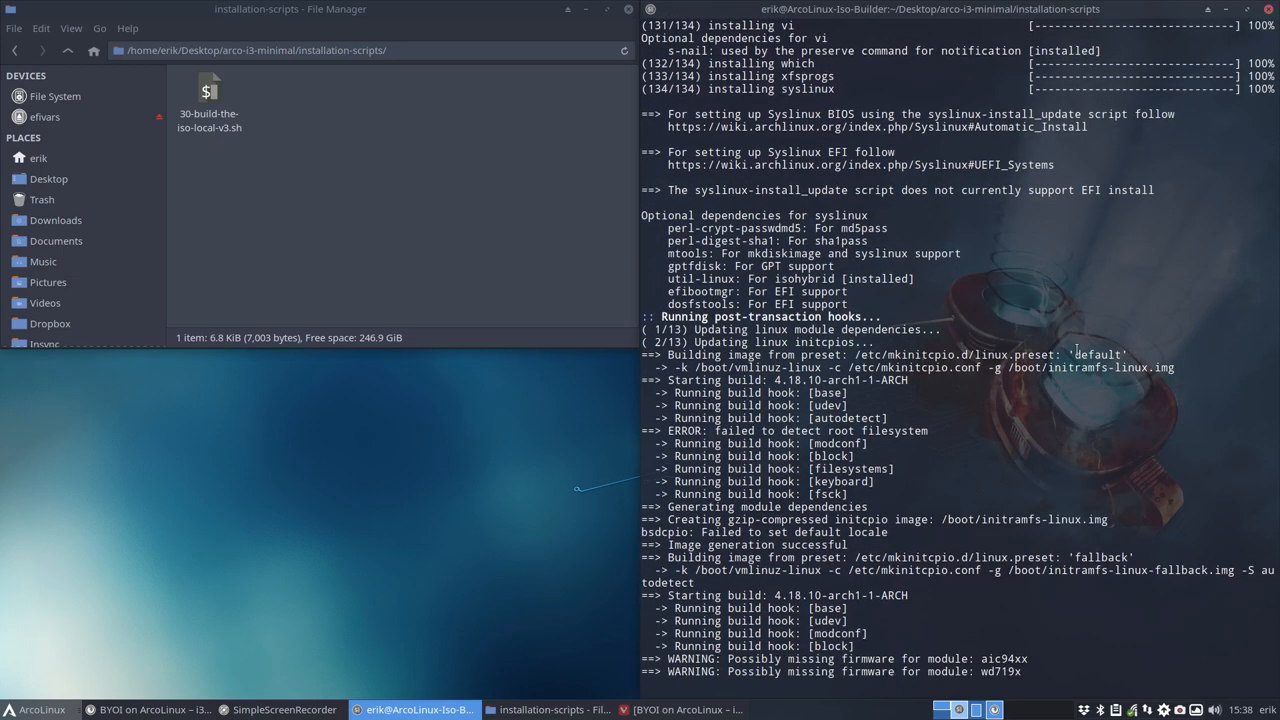
pyautogui.scroll(-3)
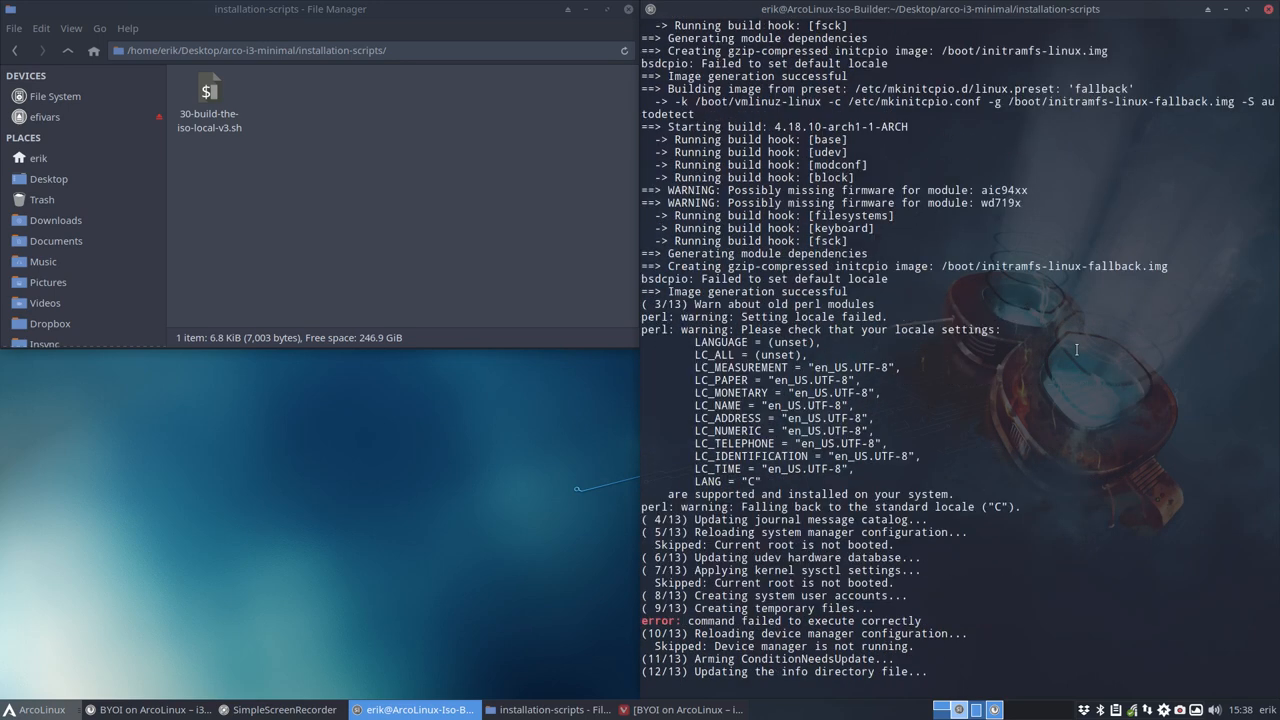
pyautogui.scroll(-3)
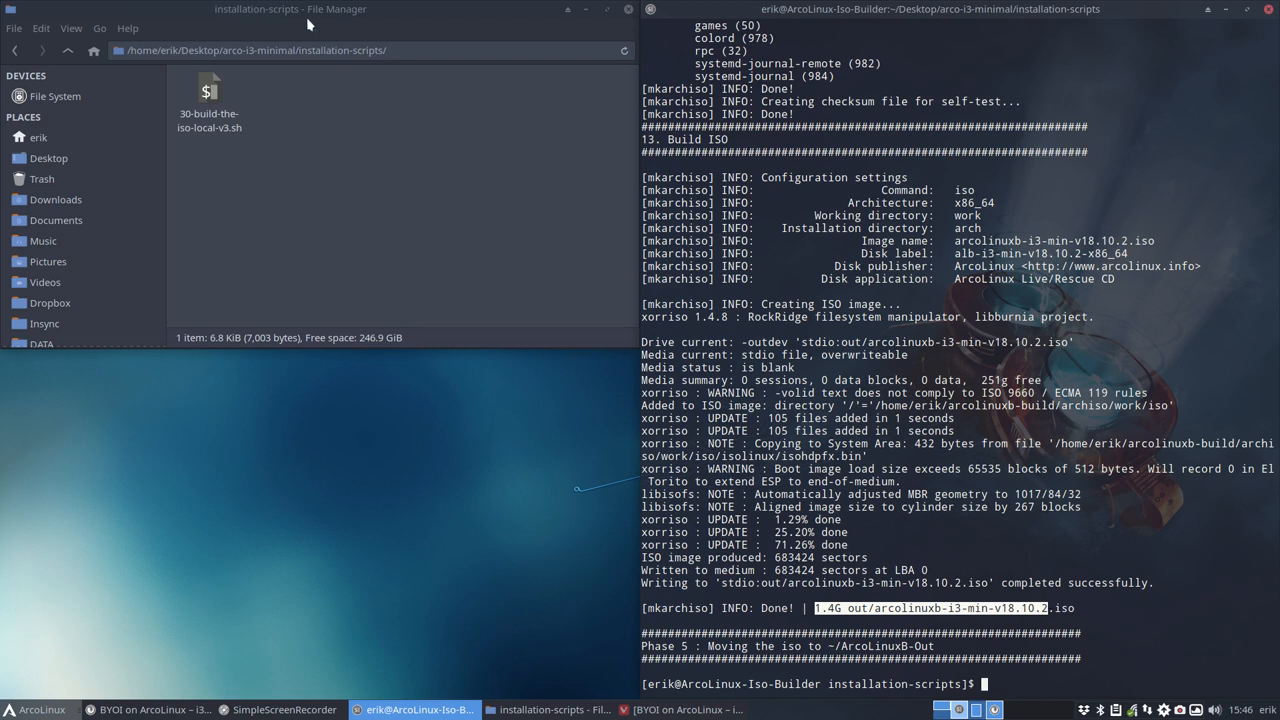
# - Open ~/ArcoLinuxB-Out sorted by date modified and select the new arcolinuxb-i3-min-v18.10.2.iso (1.3 GiB)
pyautogui.click(38, 136)
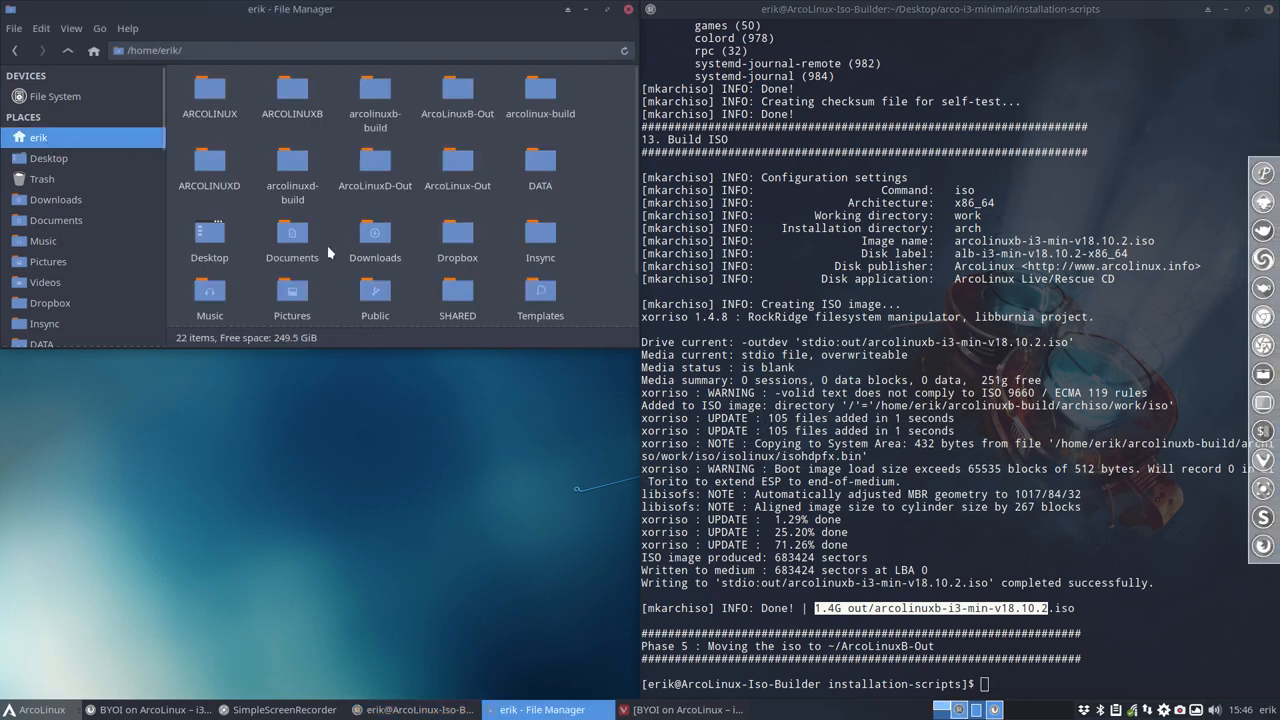
pyautogui.click(456, 90)
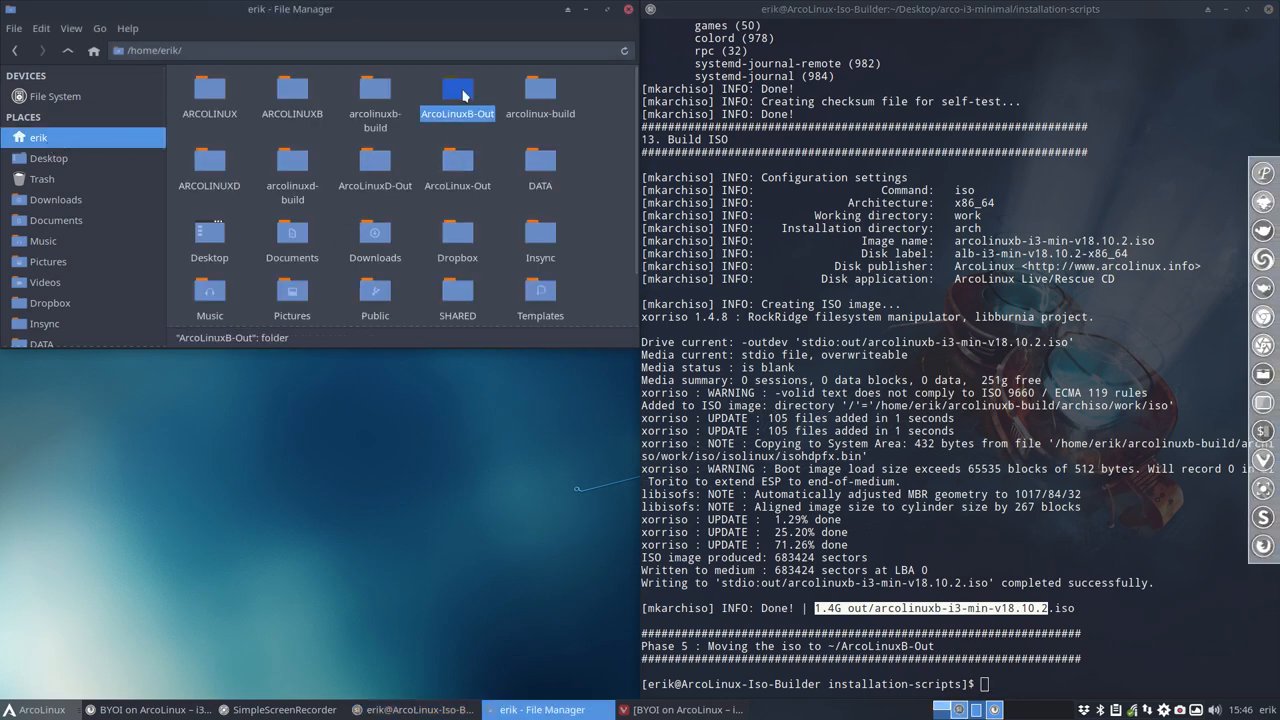
pyautogui.click(456, 164)
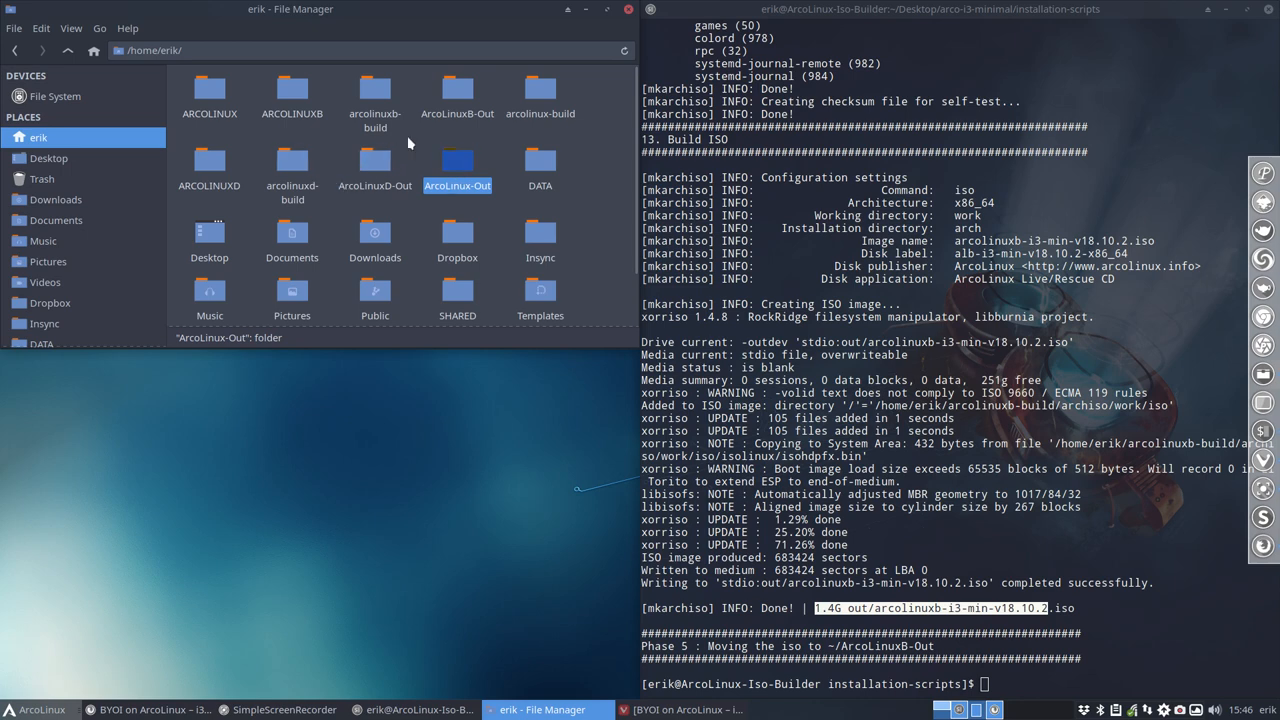
pyautogui.doubleClick(456, 164)
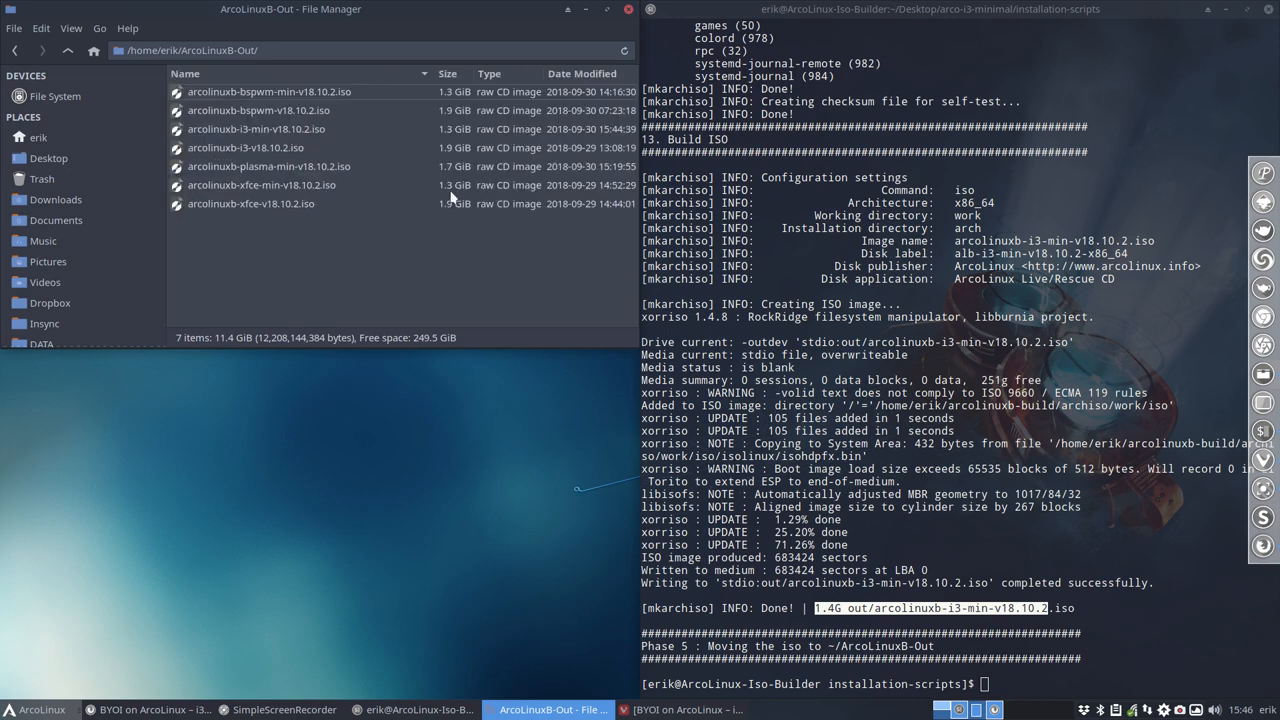
pyautogui.click(446, 72)
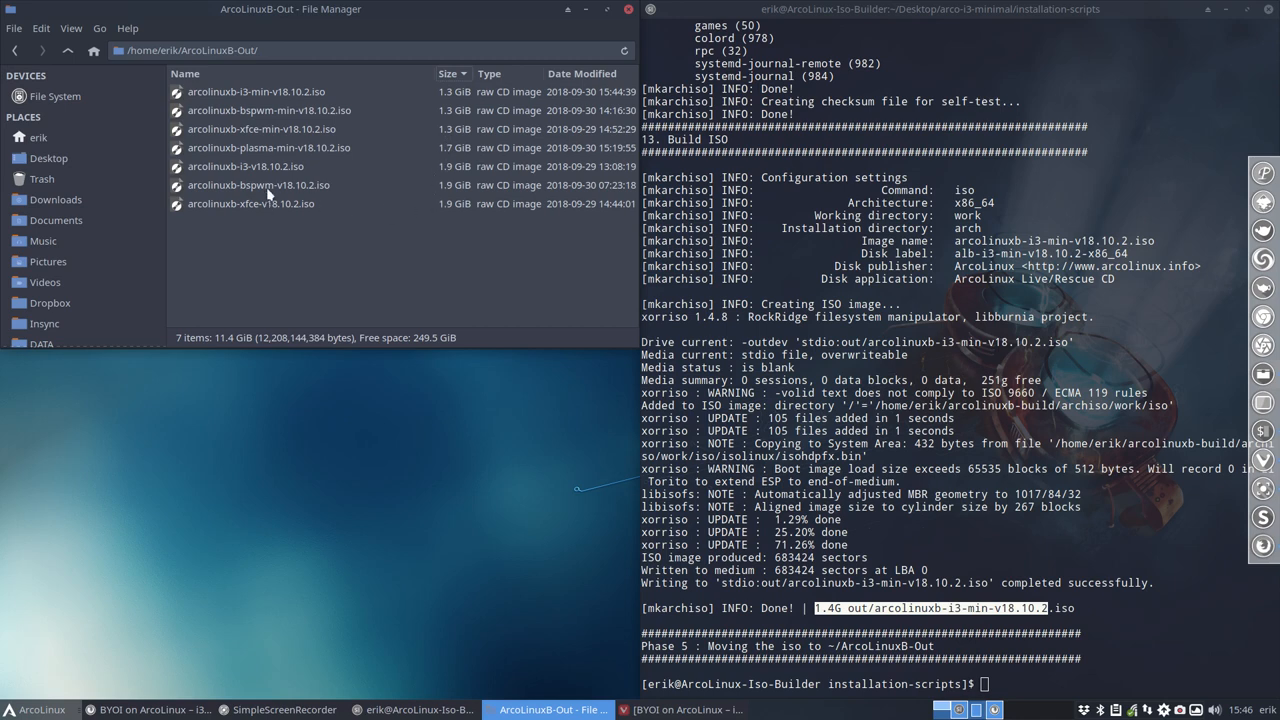
pyautogui.moveTo(444, 200)
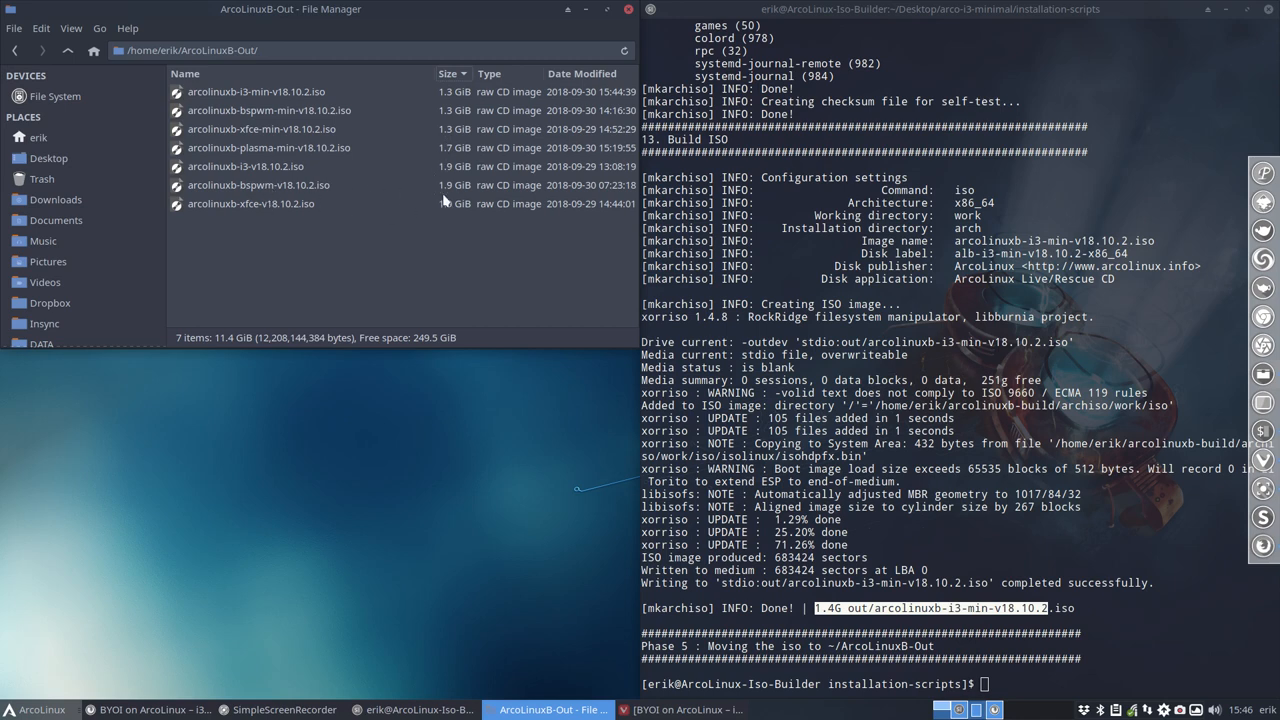
pyautogui.moveTo(456, 122)
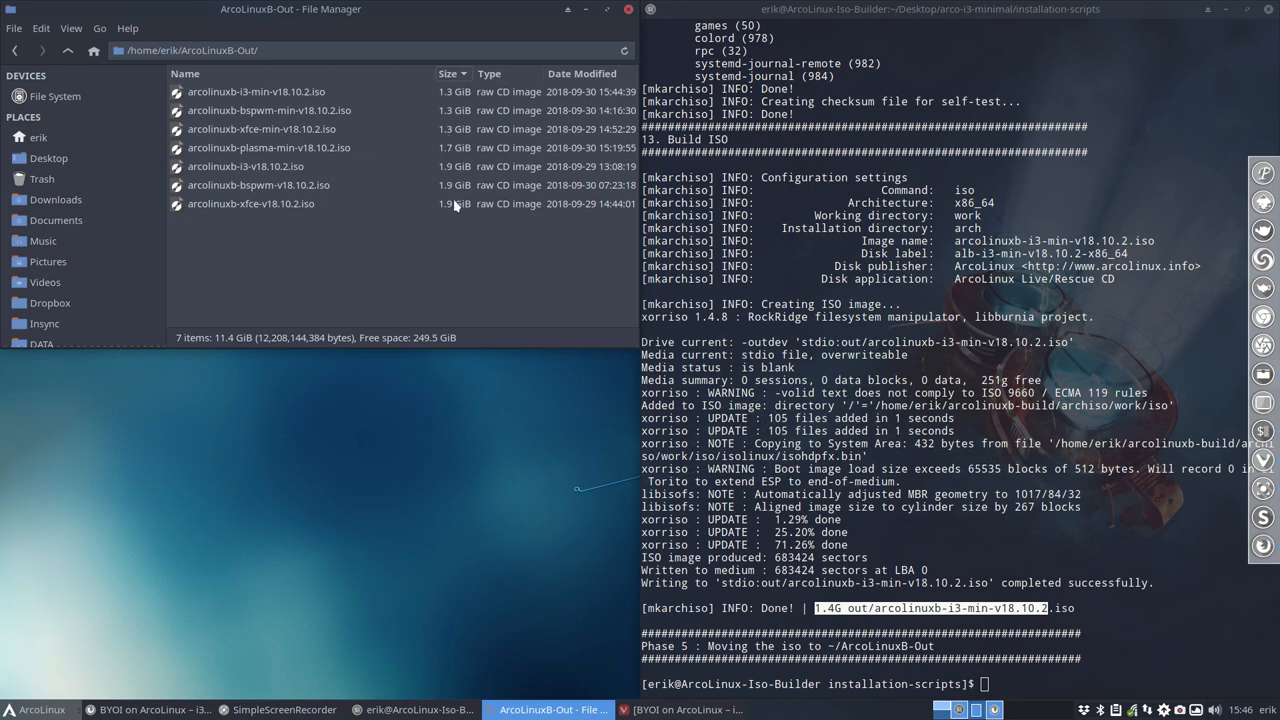
pyautogui.moveTo(444, 160)
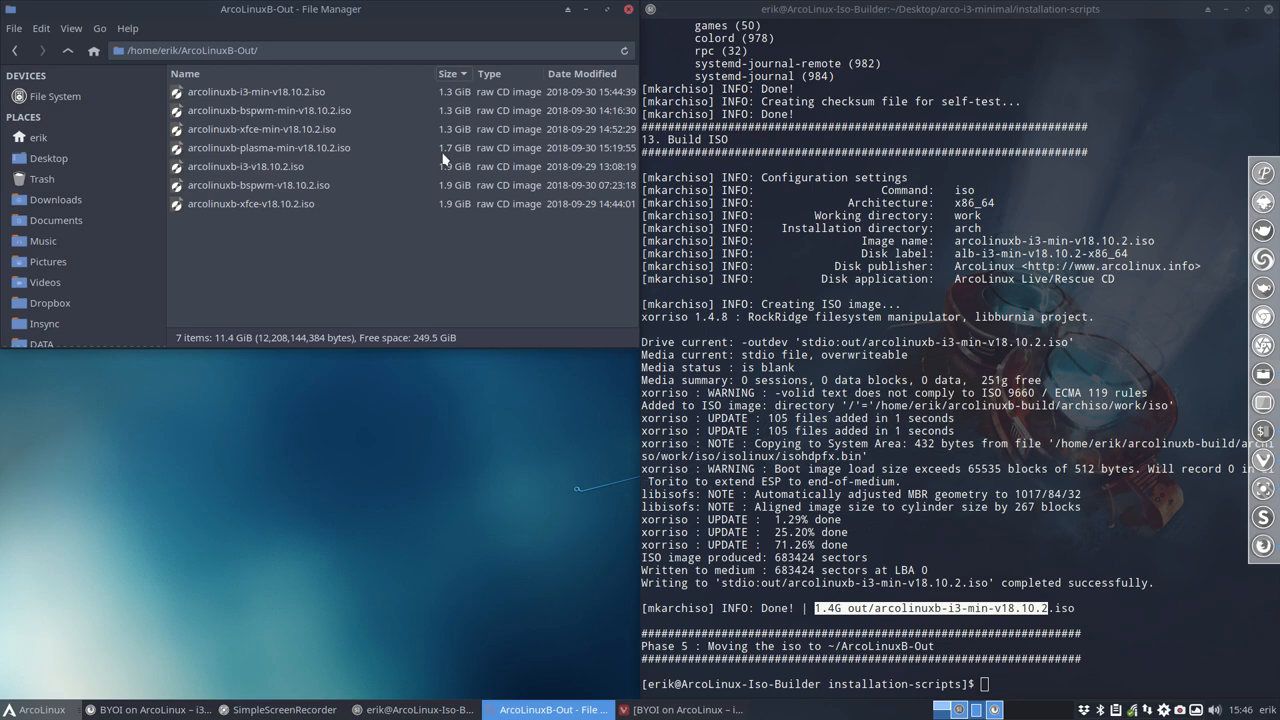
pyautogui.moveTo(304, 96)
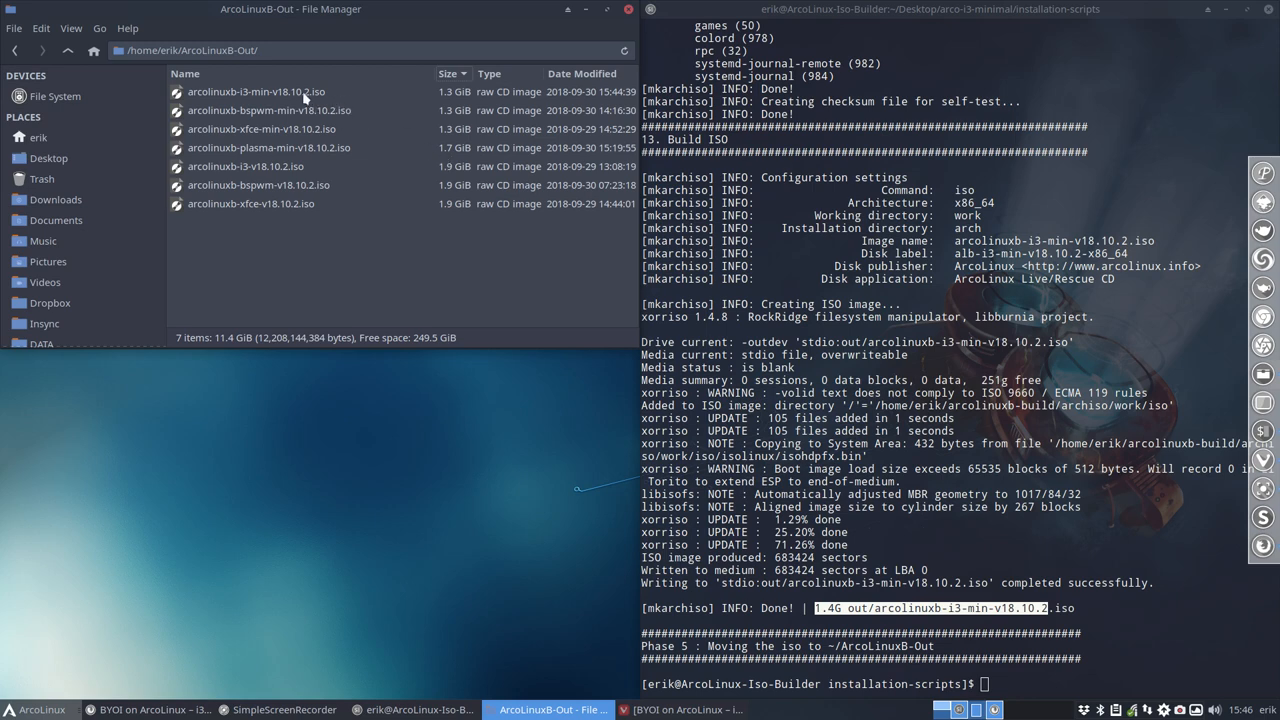
pyautogui.click(256, 92)
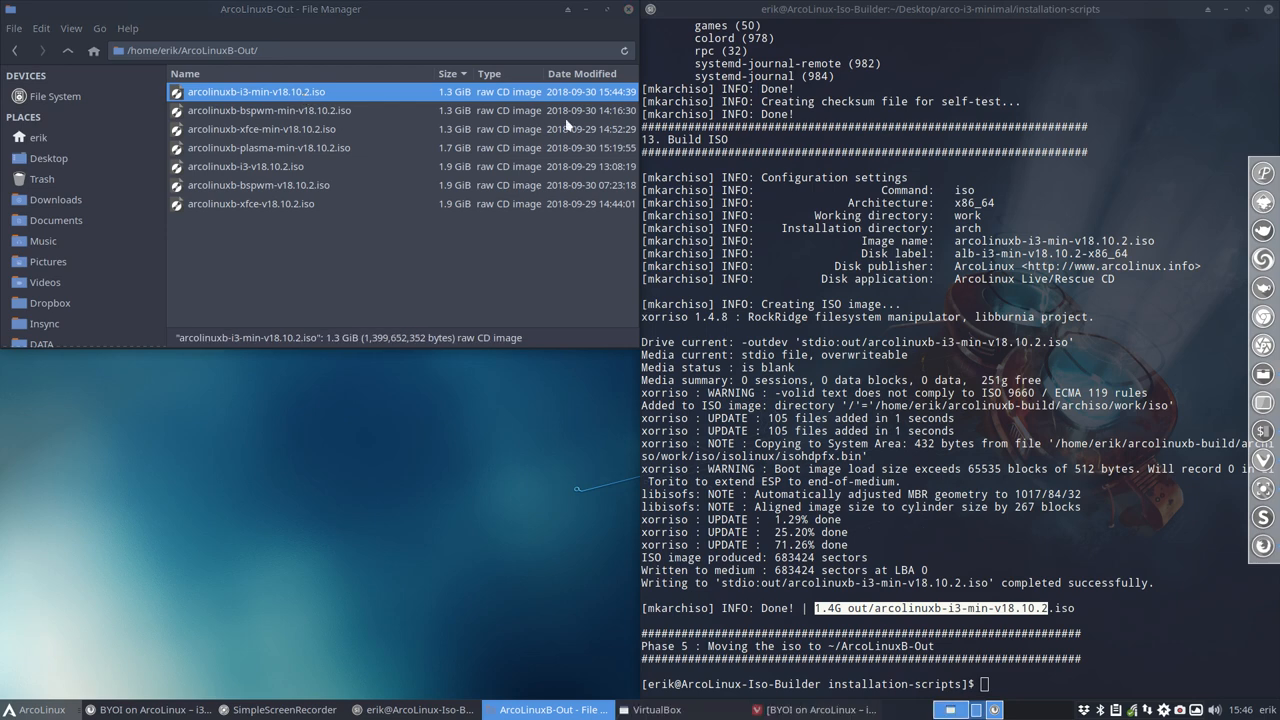
pyautogui.click(684, 708)
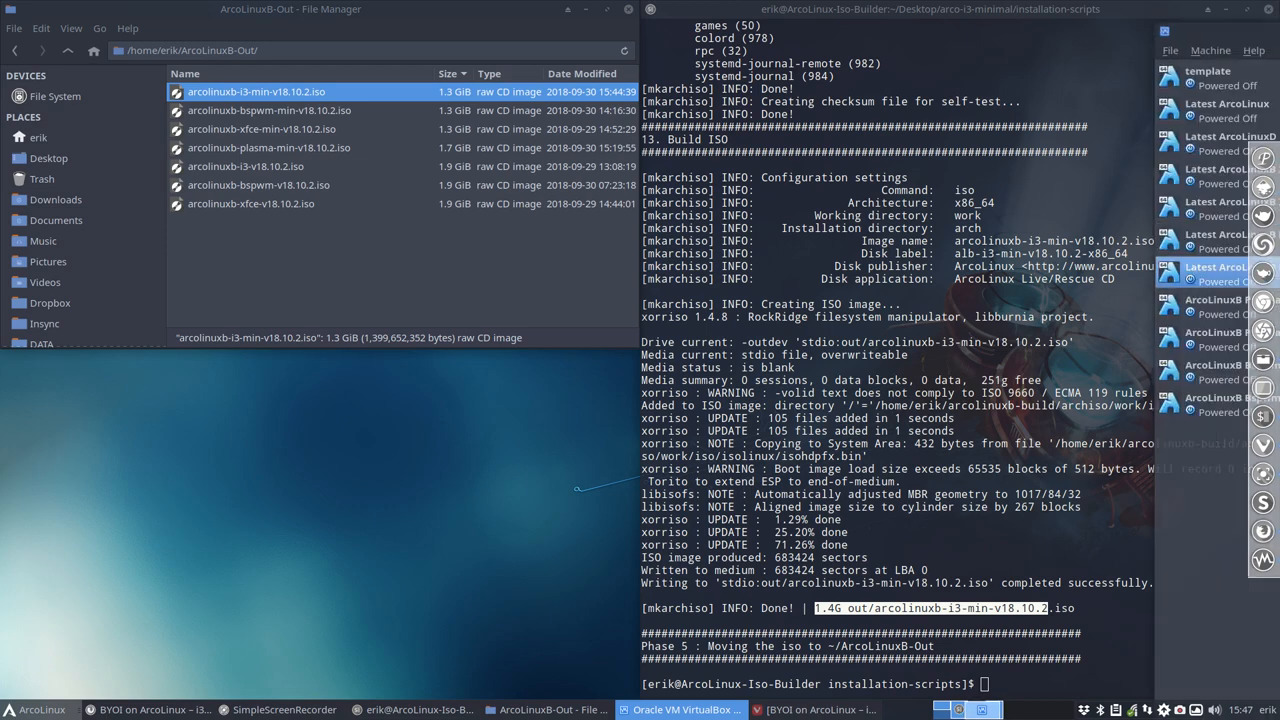
# - Attach arcolinuxb-i3-min-v18.10.2.iso to the Latest ArcoLinuxB i3 Minimal VM's optical drive and boot it
pyautogui.click(684, 708)
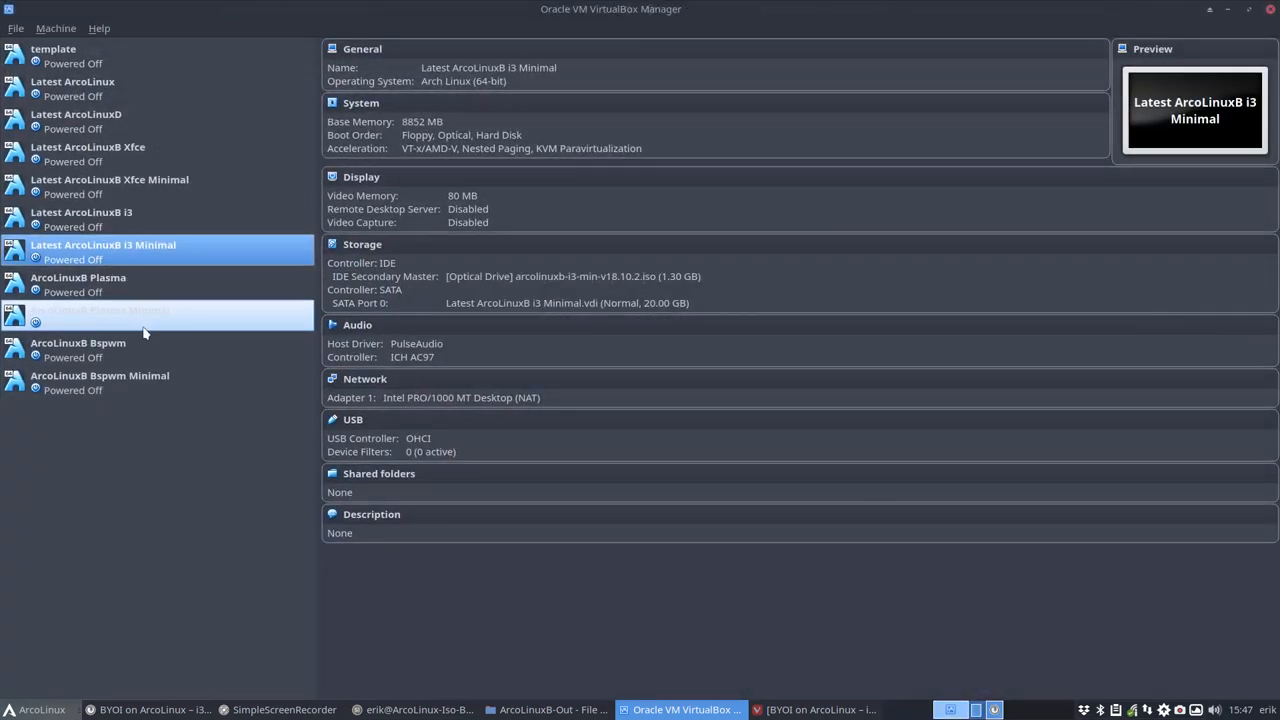
pyautogui.moveTo(138, 444)
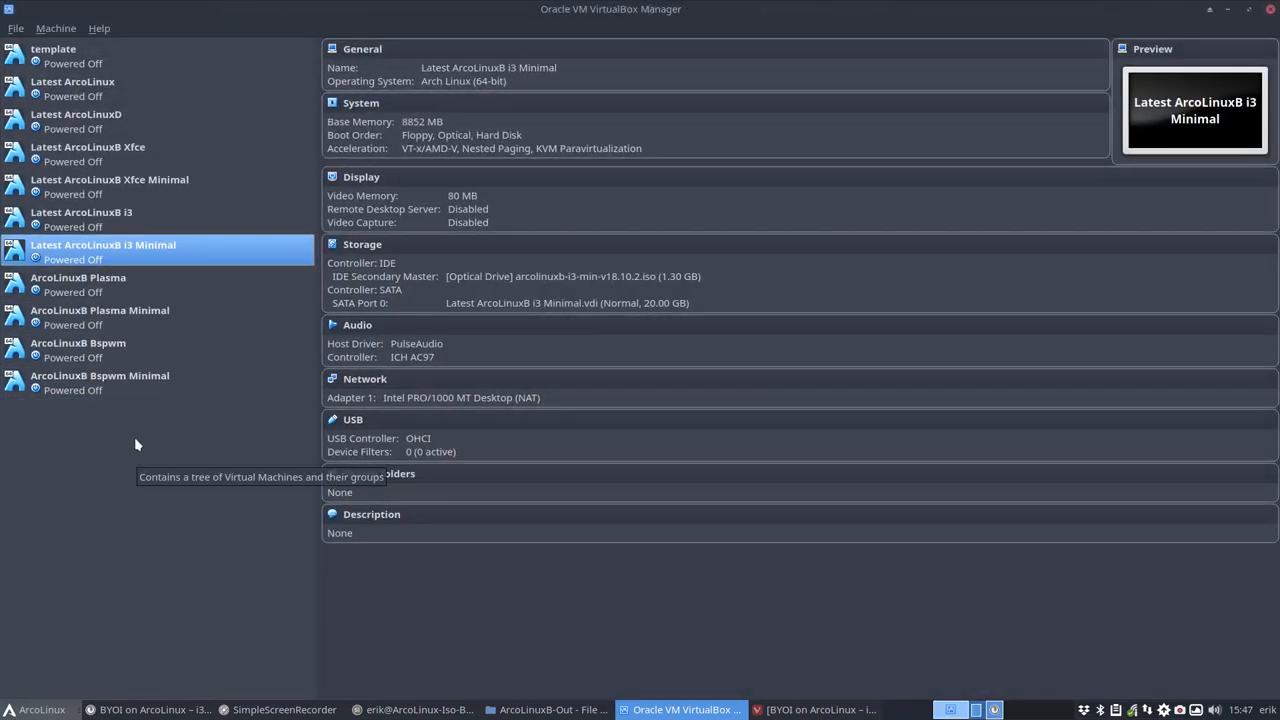
pyautogui.click(572, 276)
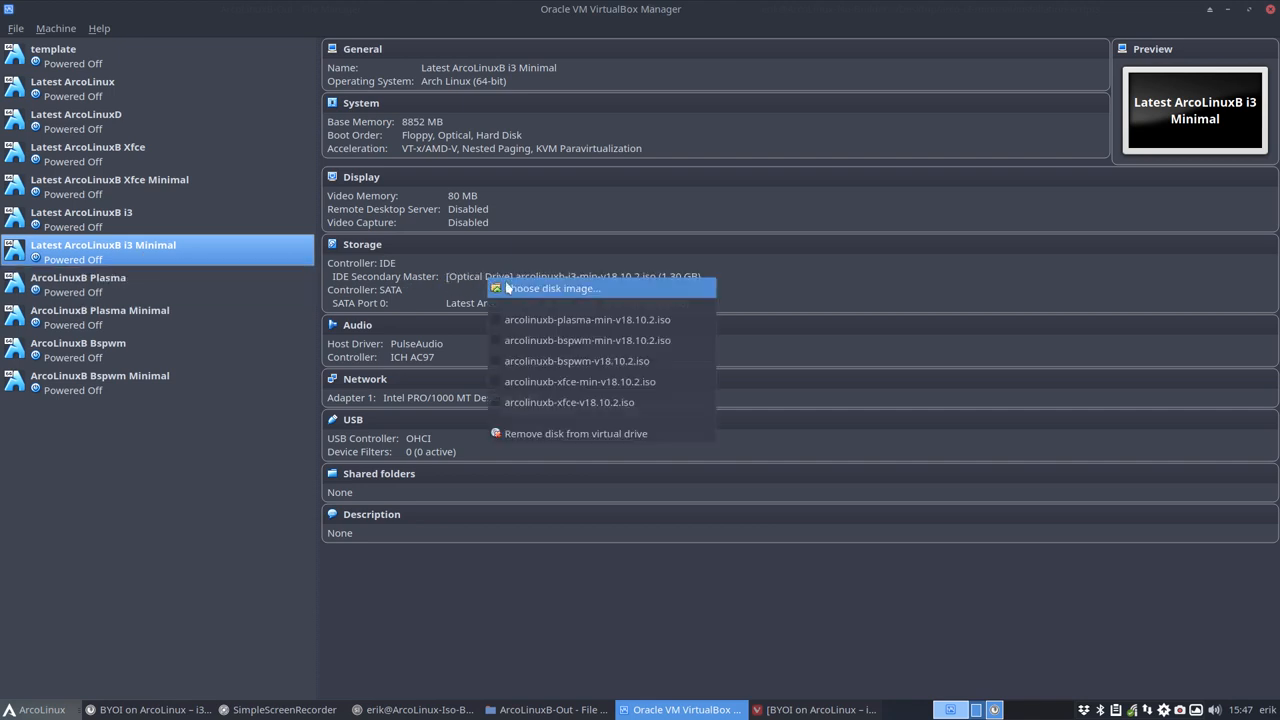
pyautogui.click(556, 288)
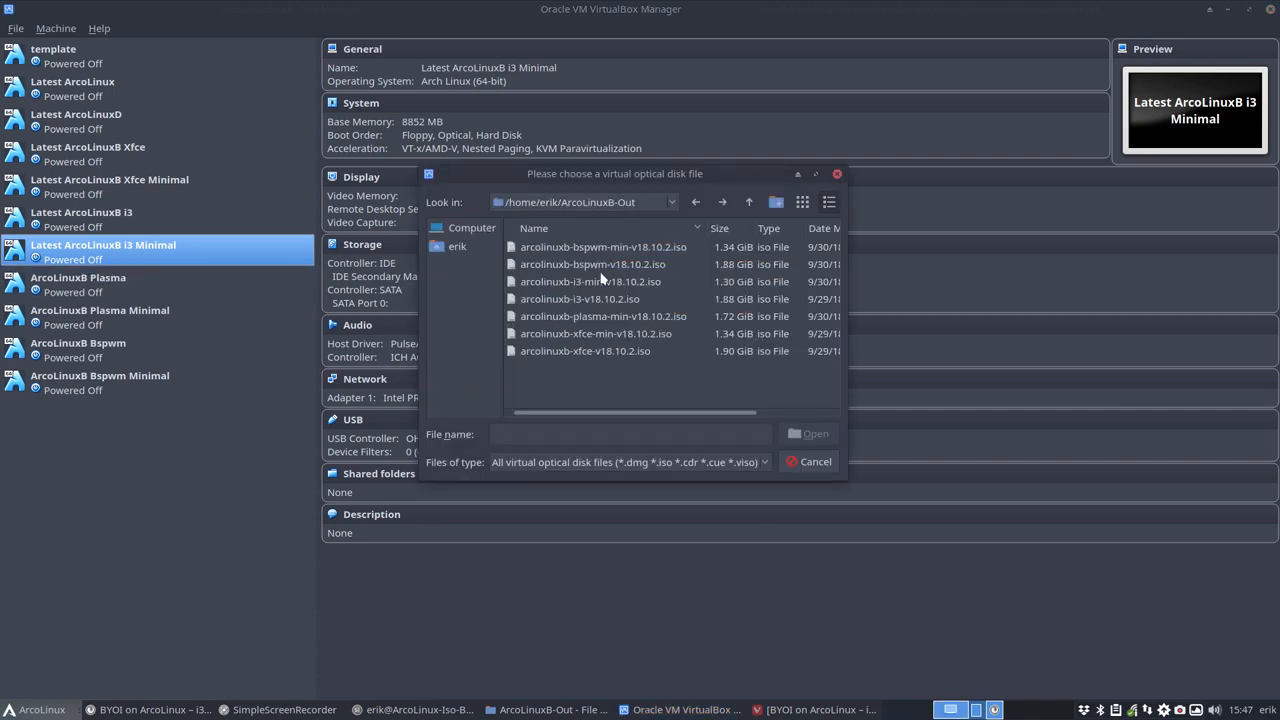
pyautogui.click(590, 280)
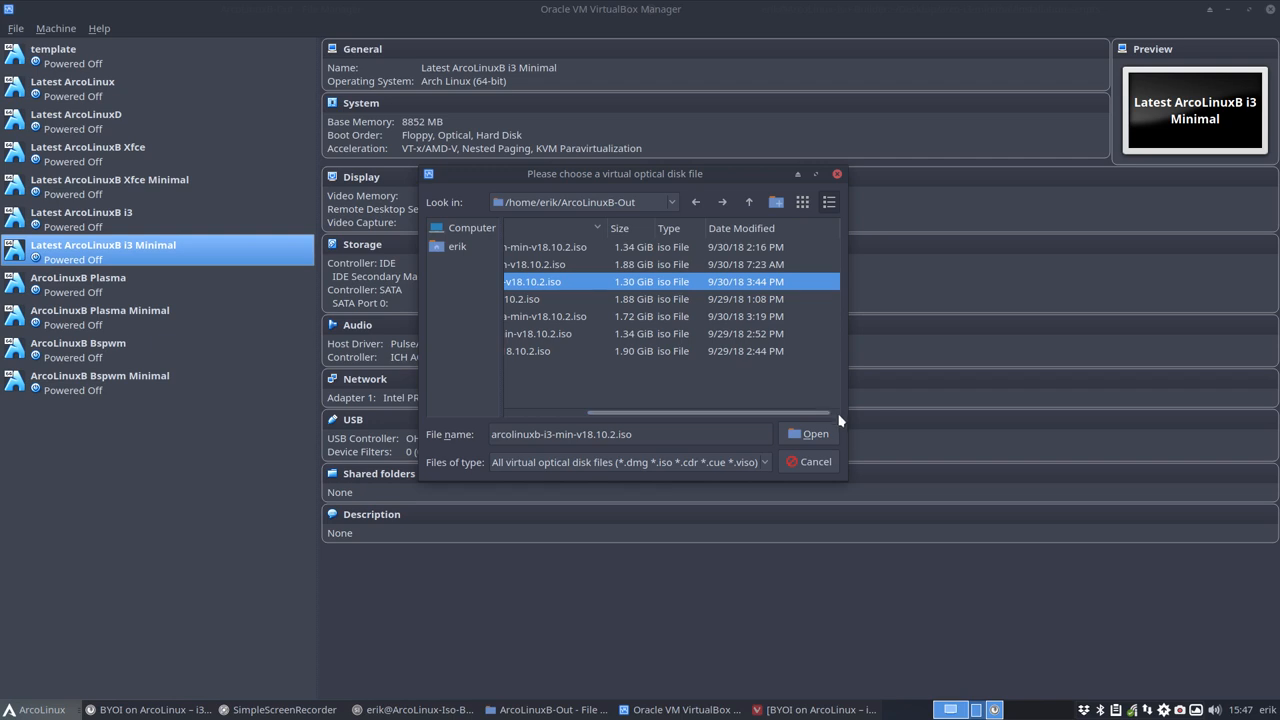
pyautogui.click(808, 432)
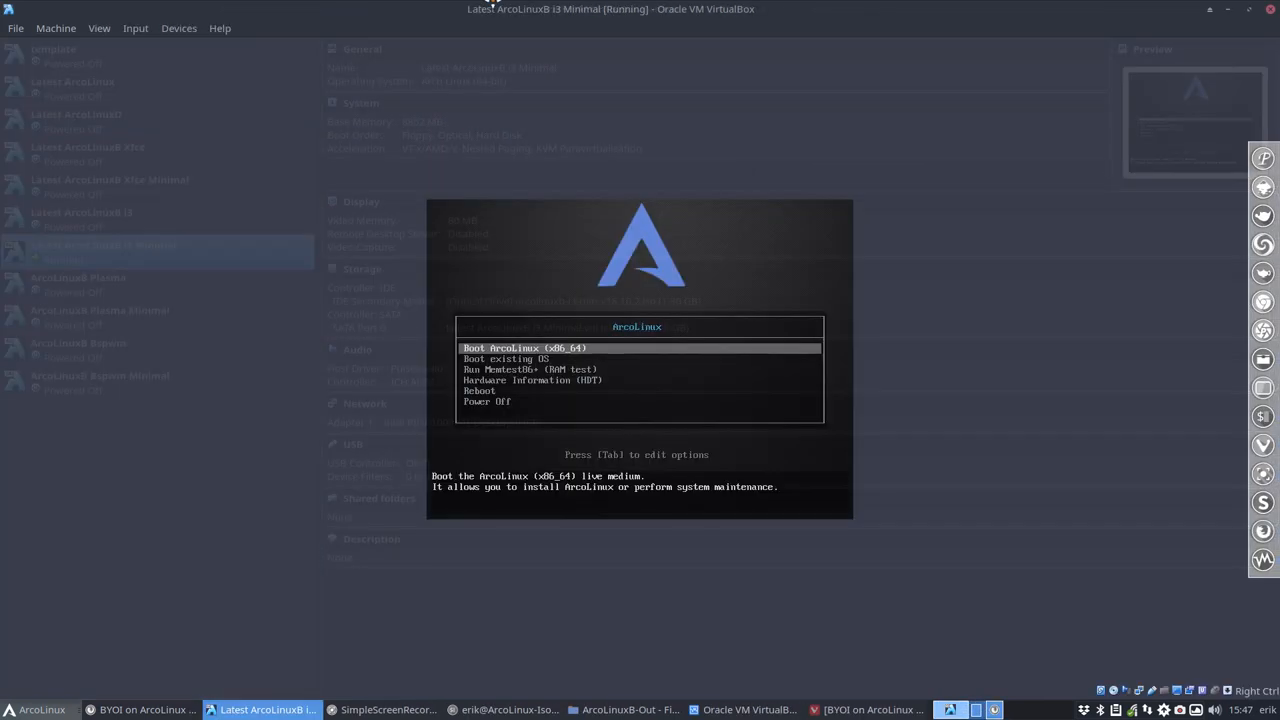
# - Boot the 'Boot ArcoLinux (x86_64)' live entry toward the Calamares welcome screen
pyautogui.press('Return')
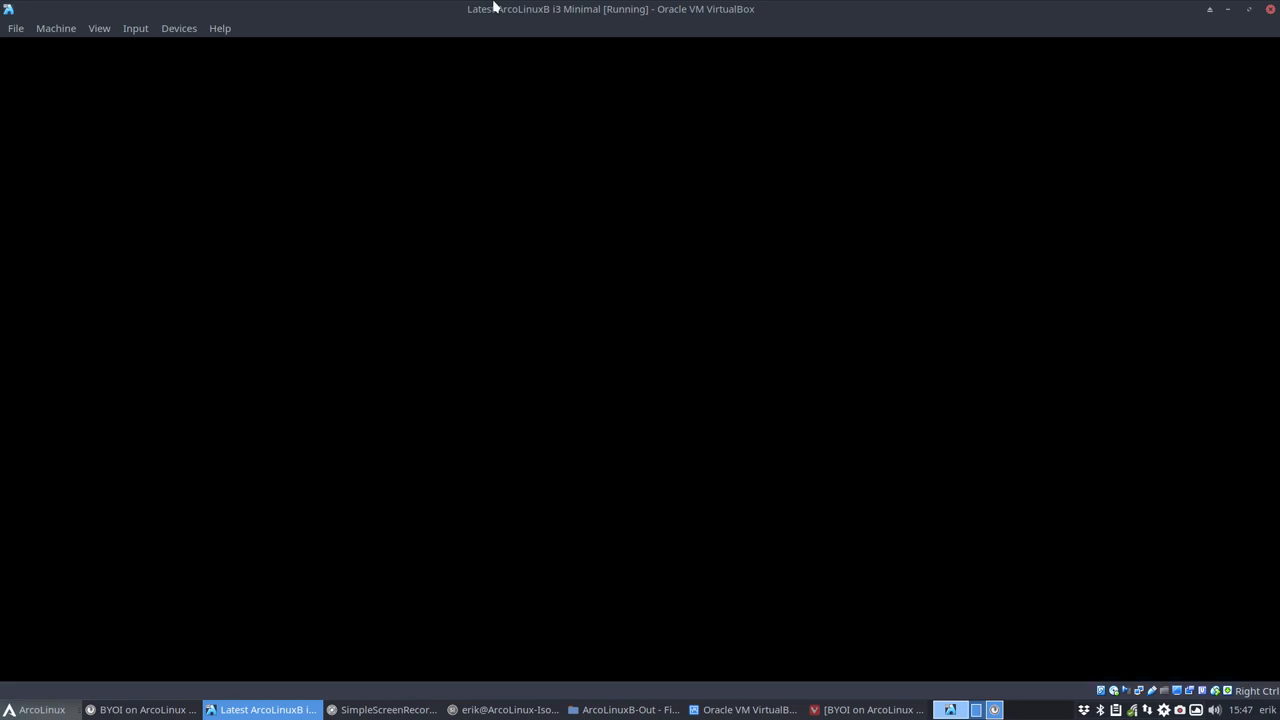
pyautogui.moveTo(488, 10)
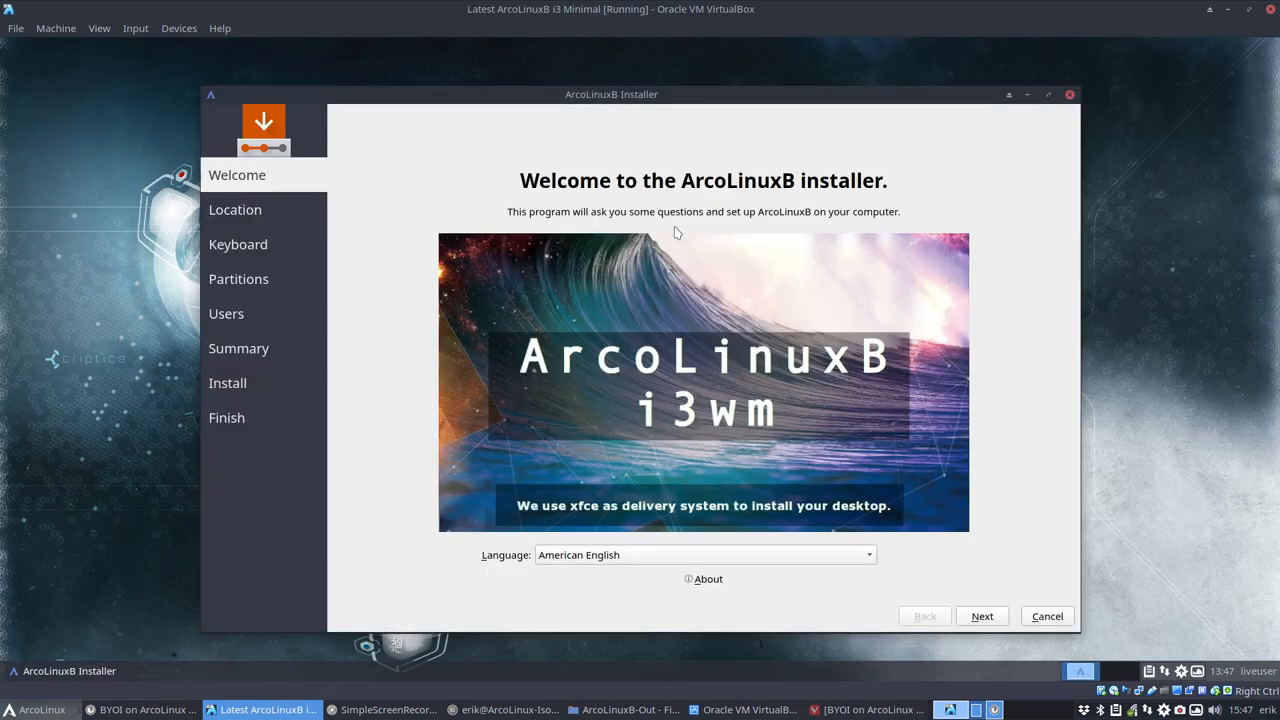
pyautogui.moveTo(810, 312)
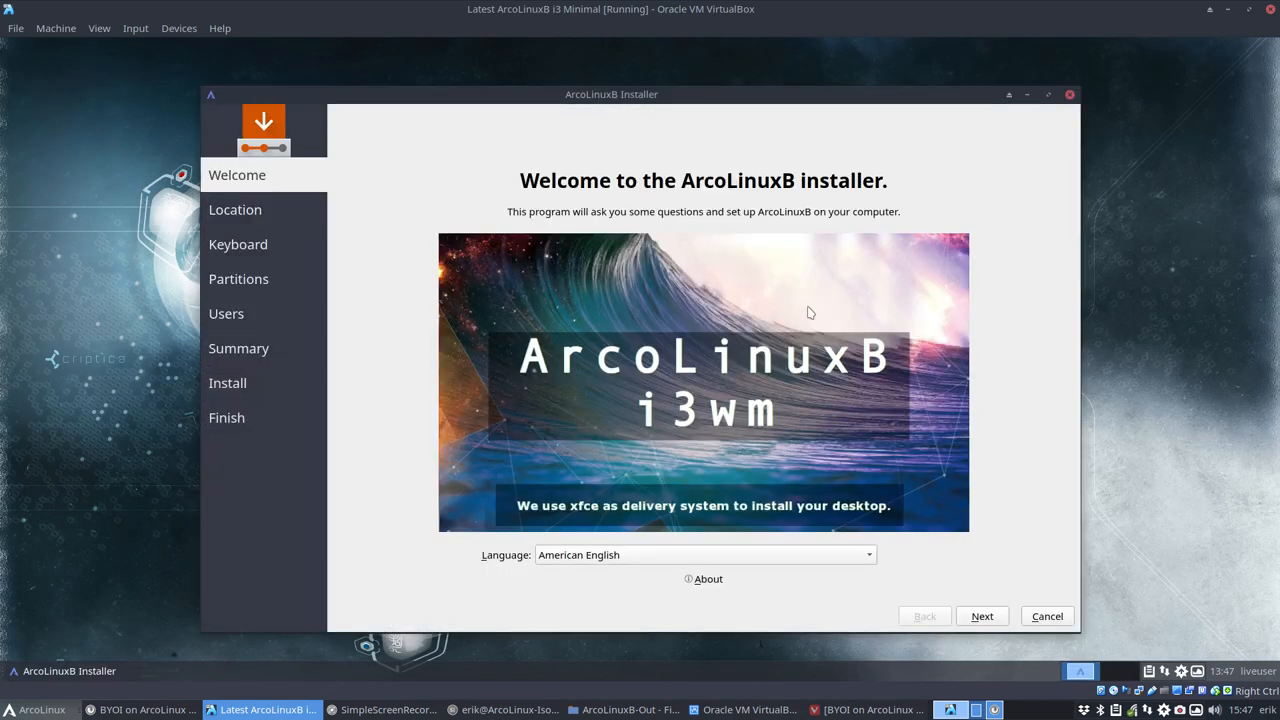
pyautogui.moveTo(856, 444)
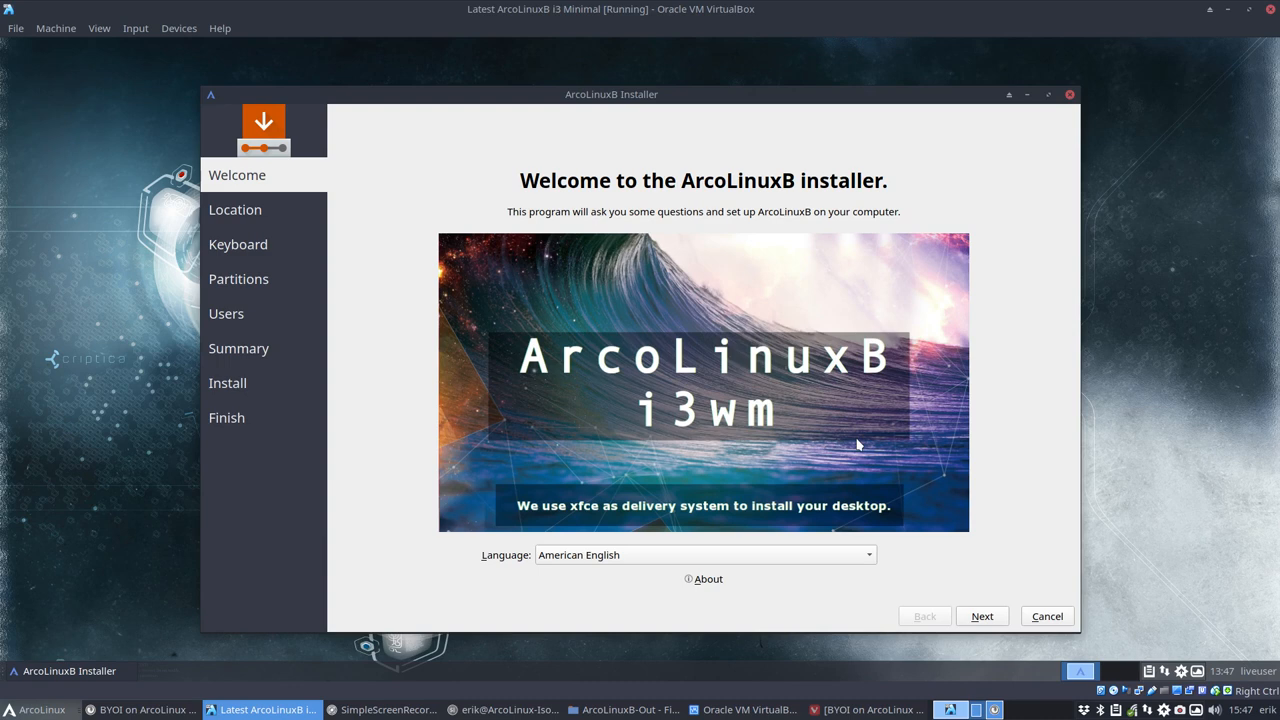